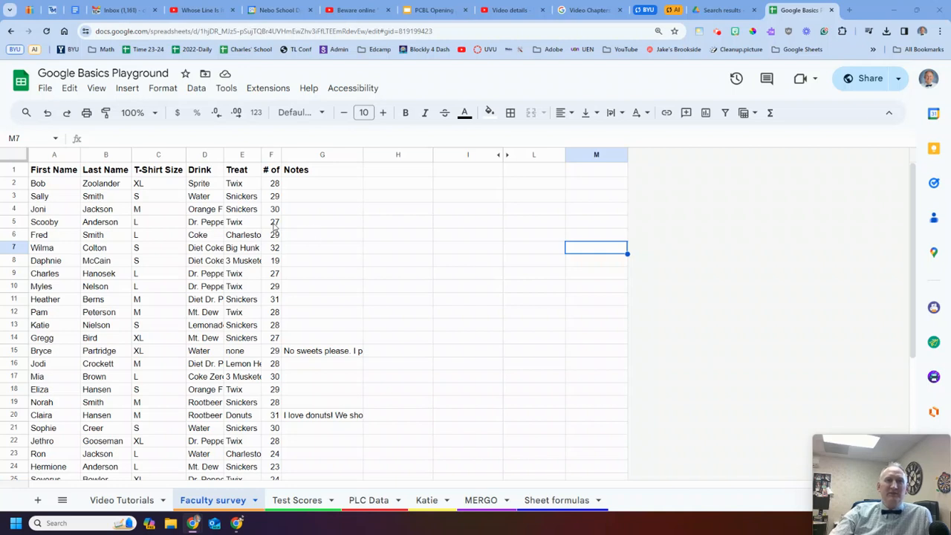
mouse_move(192, 220)
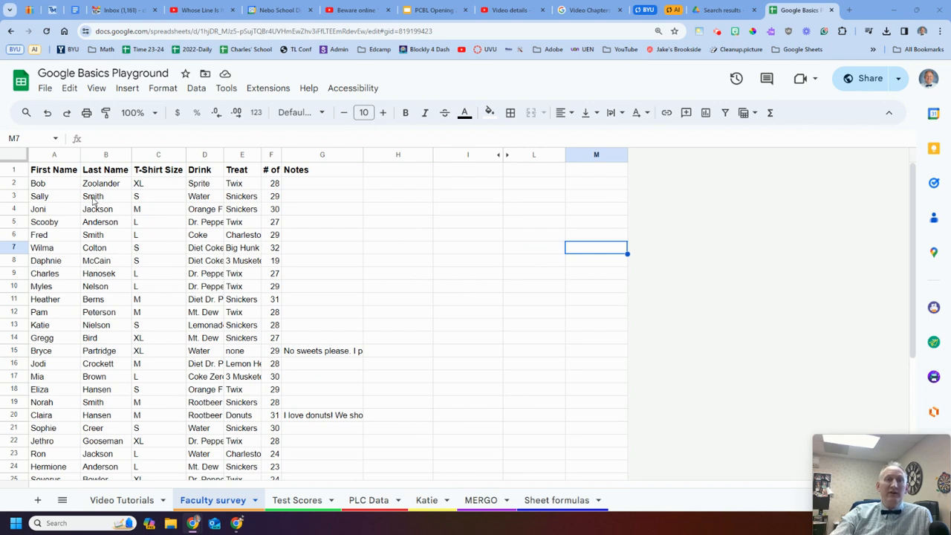
mouse_move(39, 171)
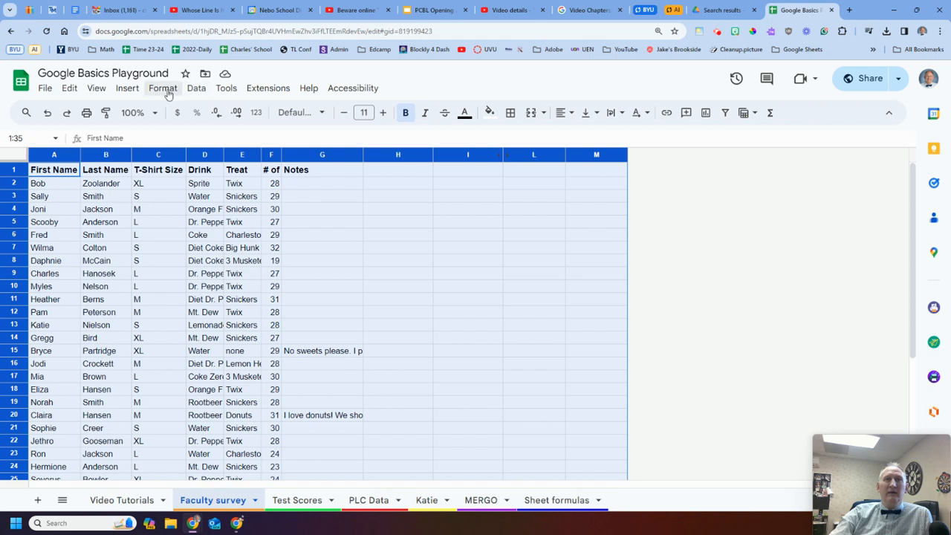
Set up an advanced range sort with a header row, first sorted by T-Shirt Size.
left_click(197, 88)
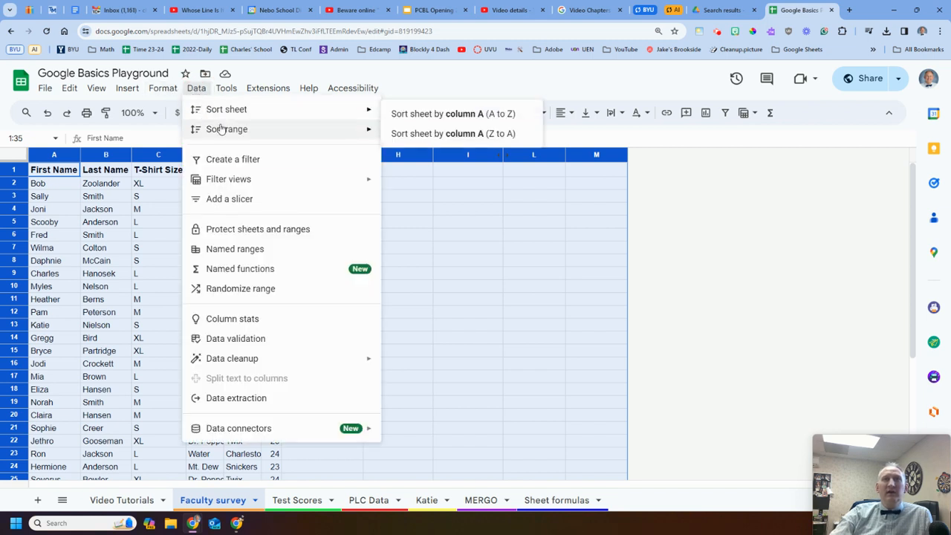
mouse_move(226, 128)
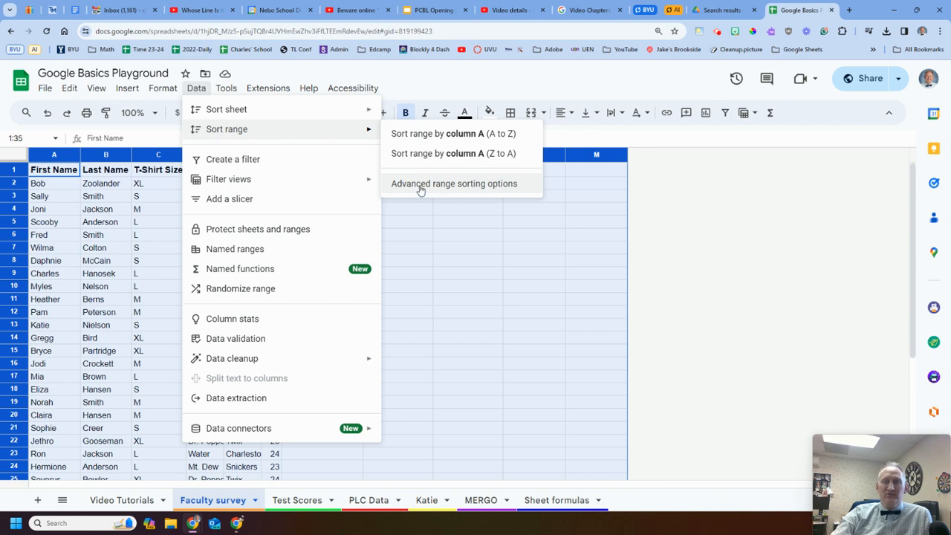
left_click(454, 184)
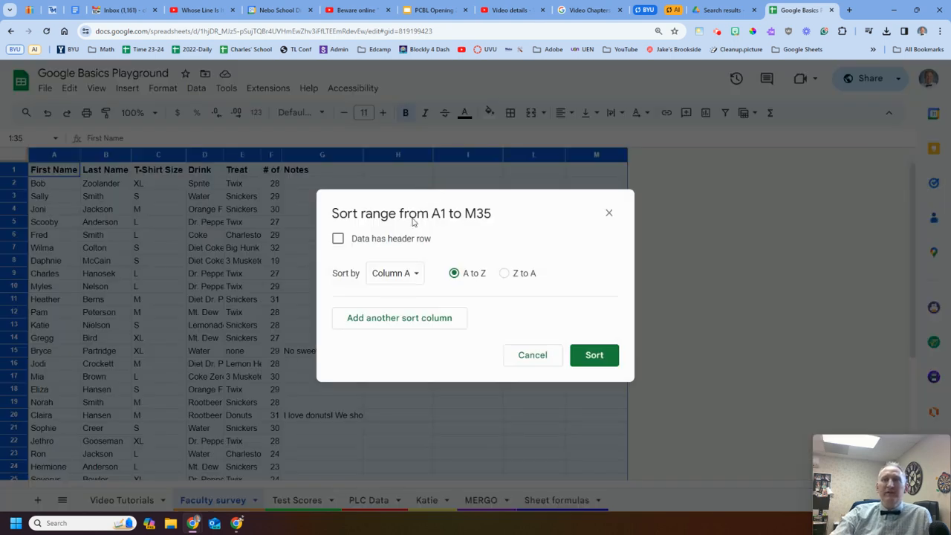
left_click(338, 238)
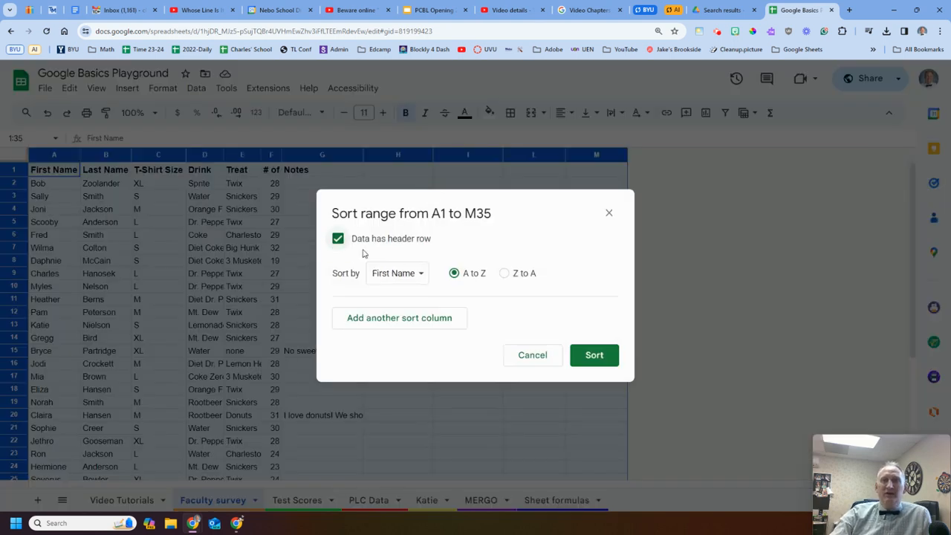
left_click(399, 274)
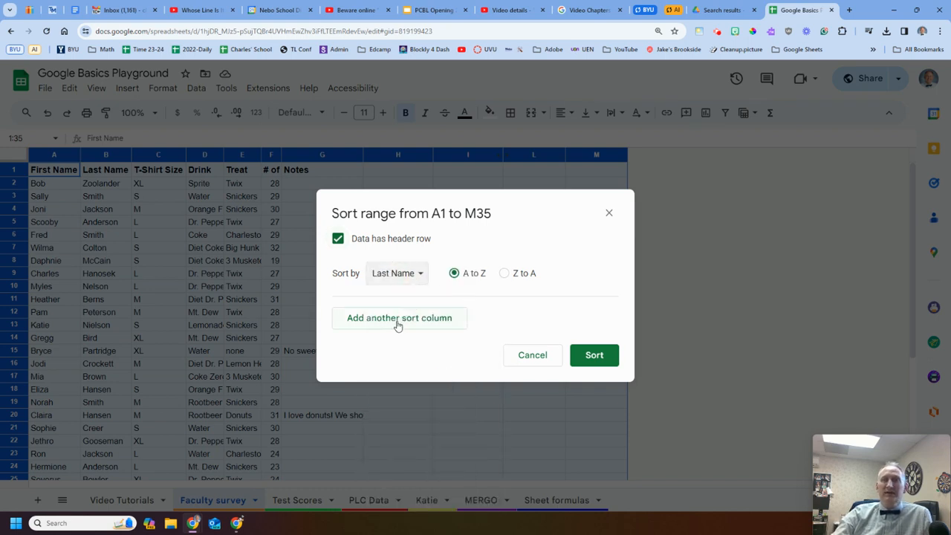
Add Last Name and First Name as the second and third sort columns.
left_click(399, 318)
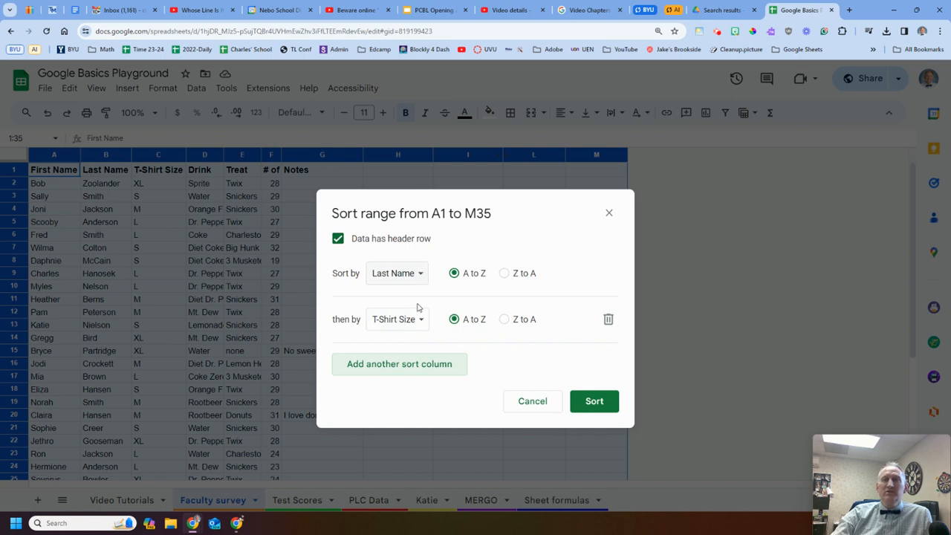
left_click(397, 273)
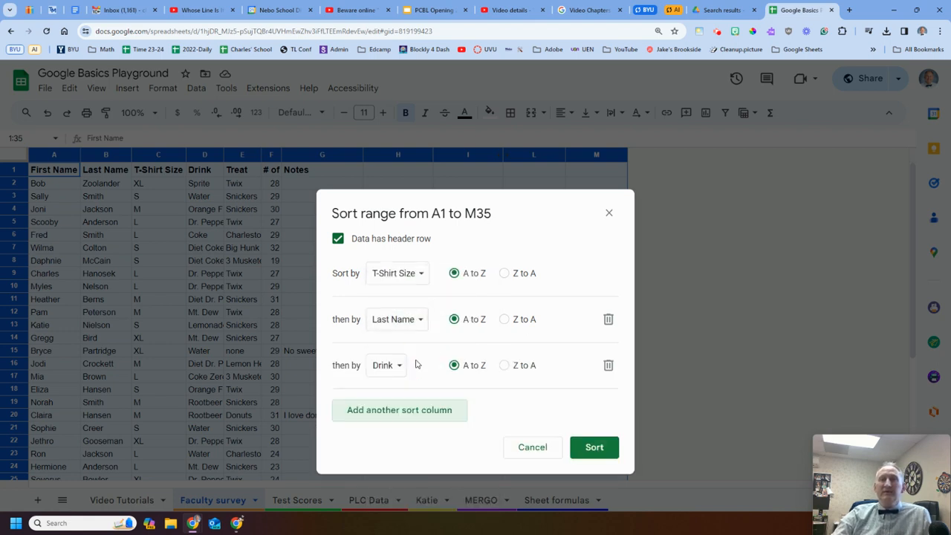
left_click(398, 273)
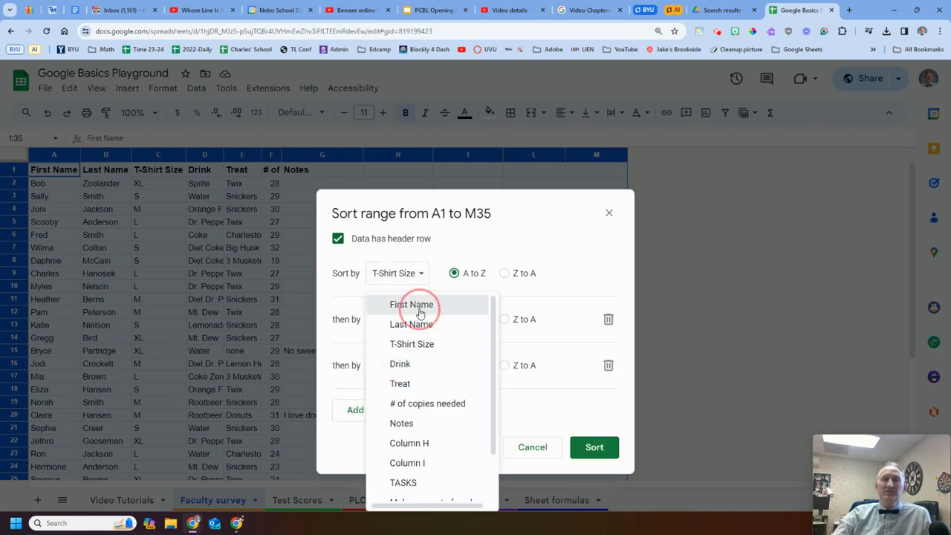
left_click(411, 303)
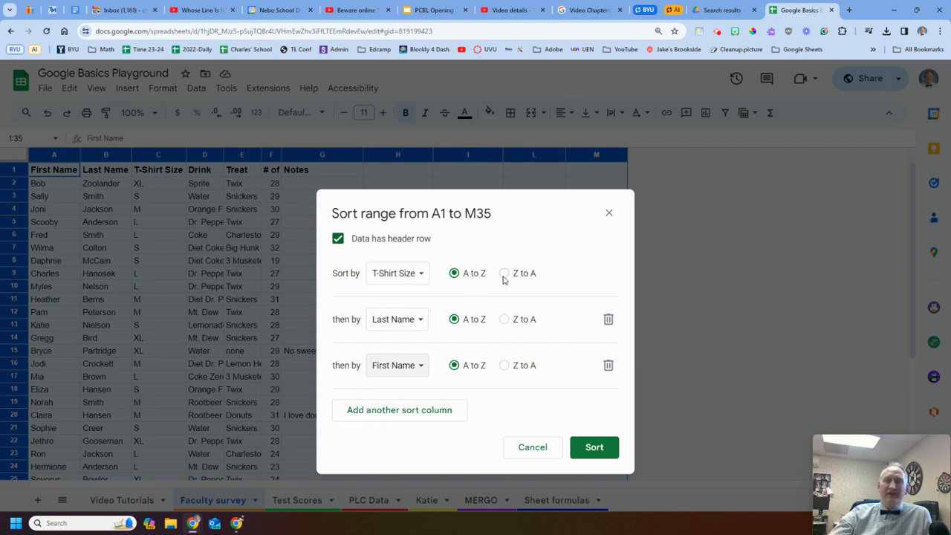
mouse_move(542, 405)
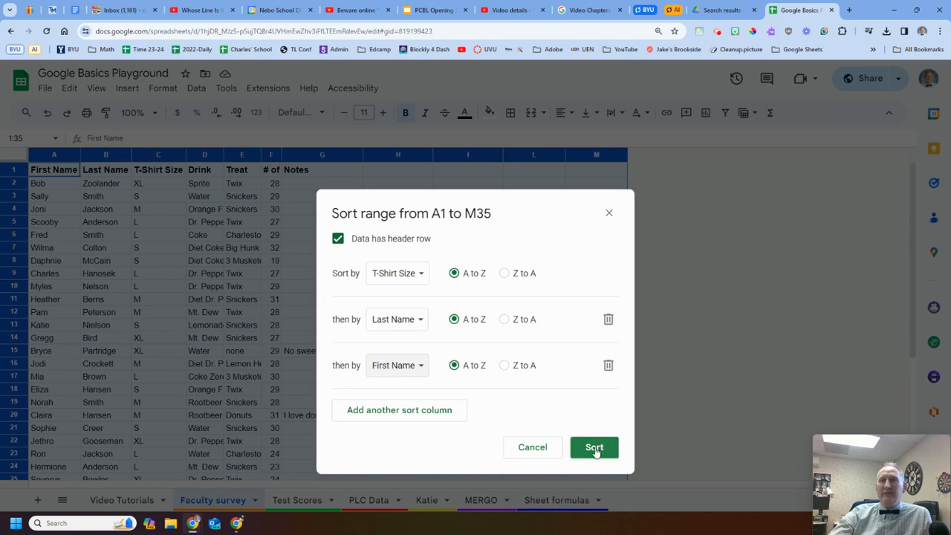
Apply the sort and highlight the names and sizes of the L rows.
left_click(595, 446)
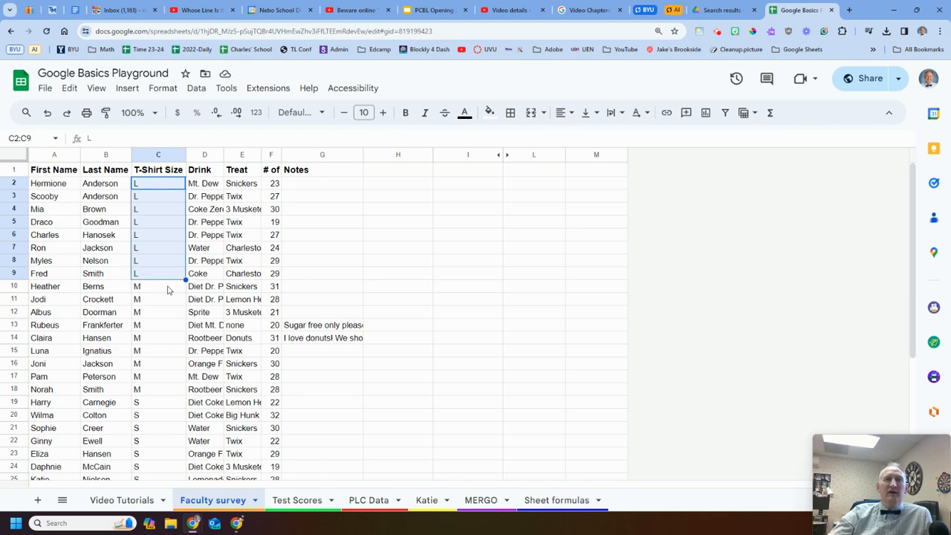
scroll("down", 3)
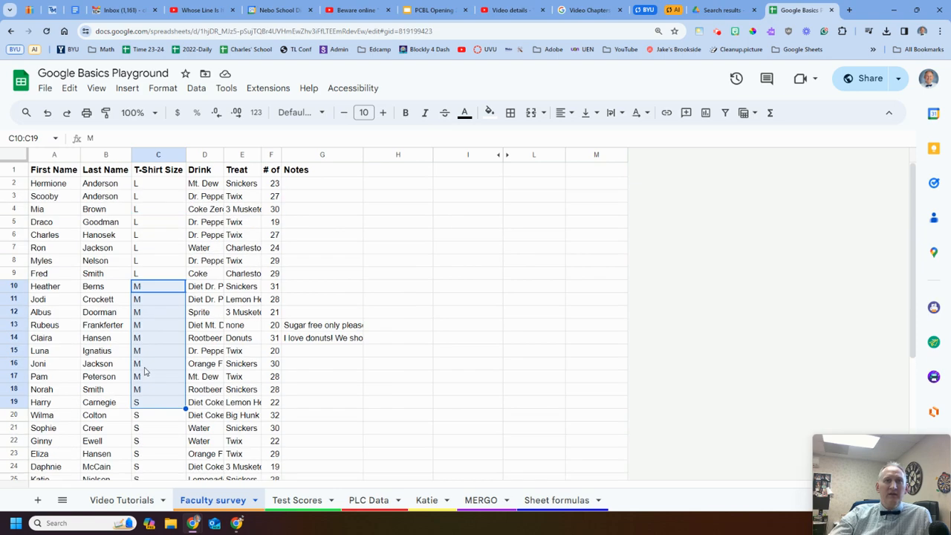
mouse_move(68, 189)
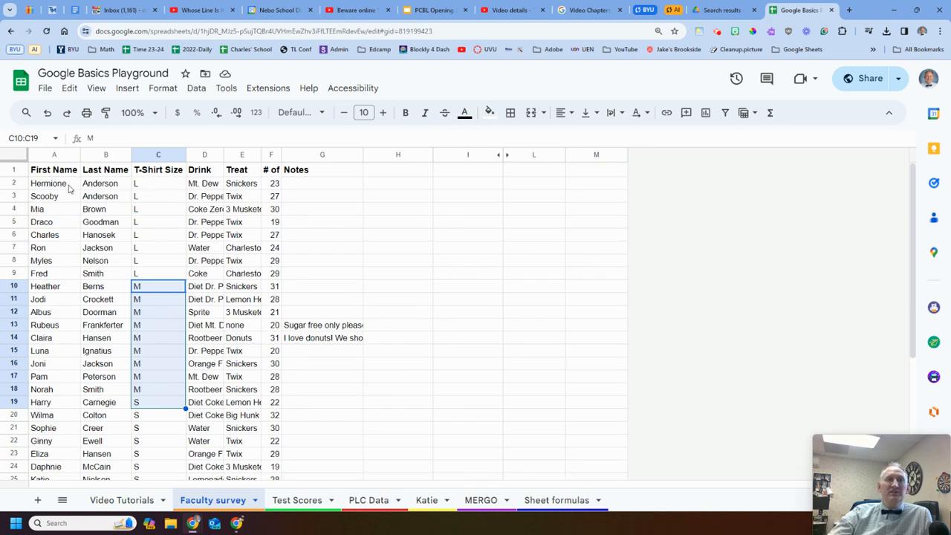
left_click(53, 183)
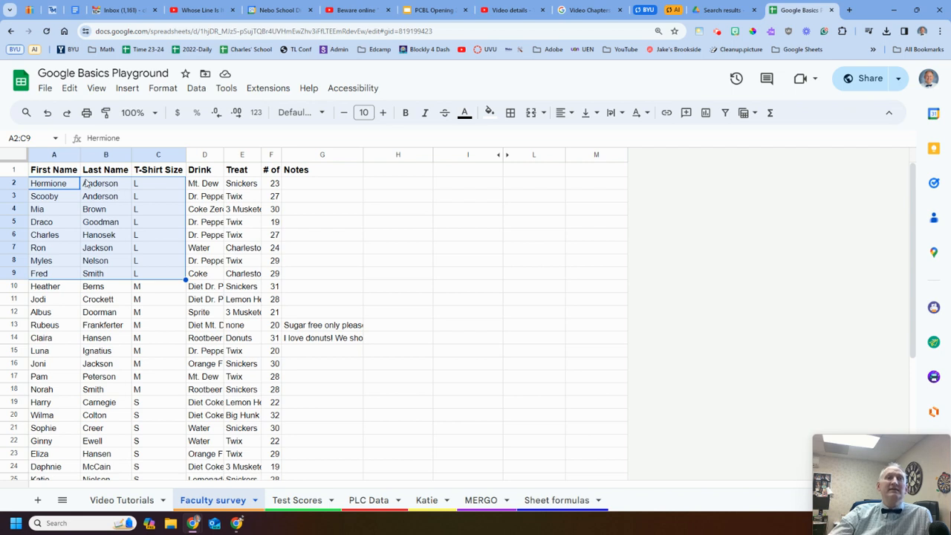
mouse_move(128, 255)
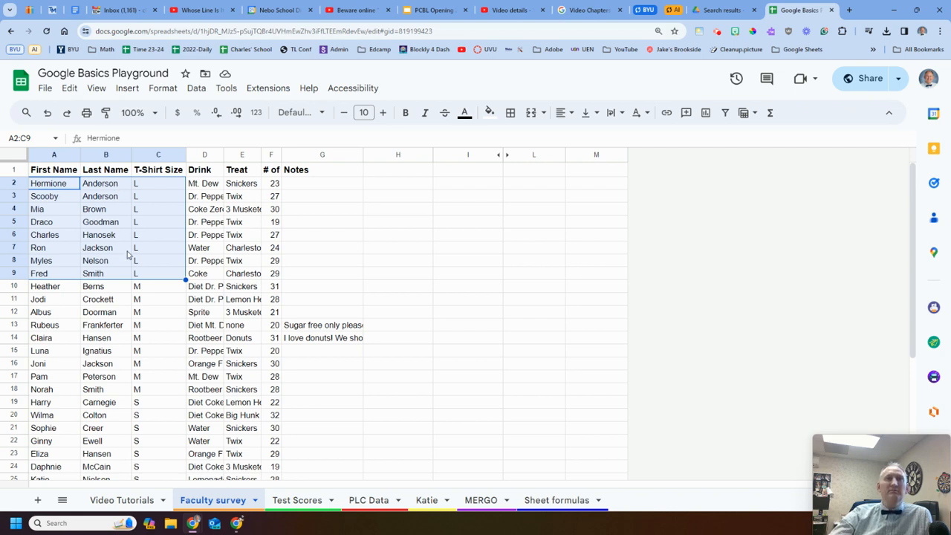
Highlight the names and sizes of the M rows to review them.
left_click(136, 337)
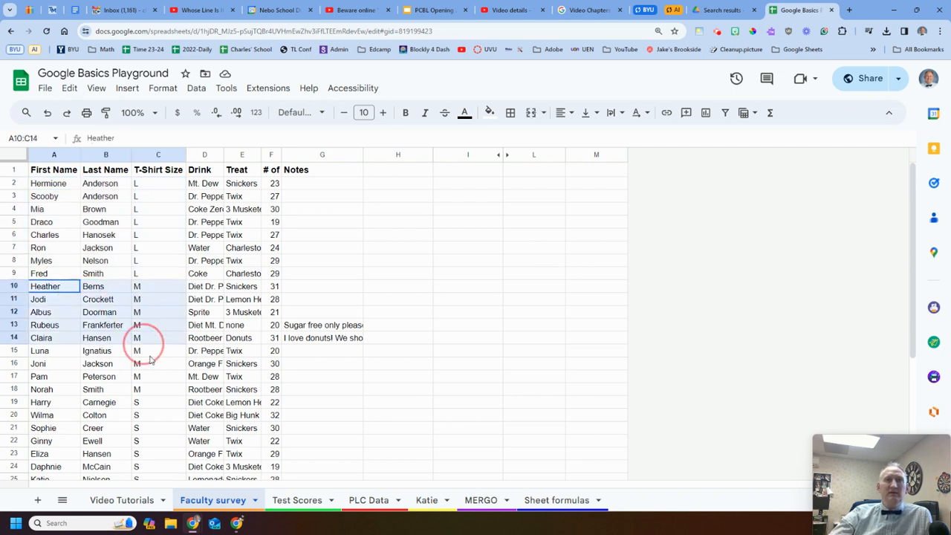
left_click_drag(148, 338, 163, 390)
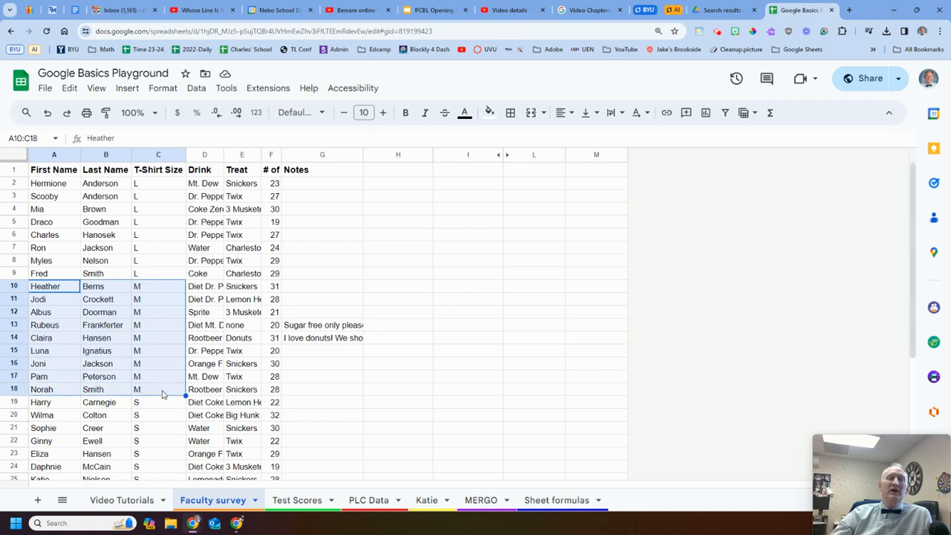
mouse_move(109, 288)
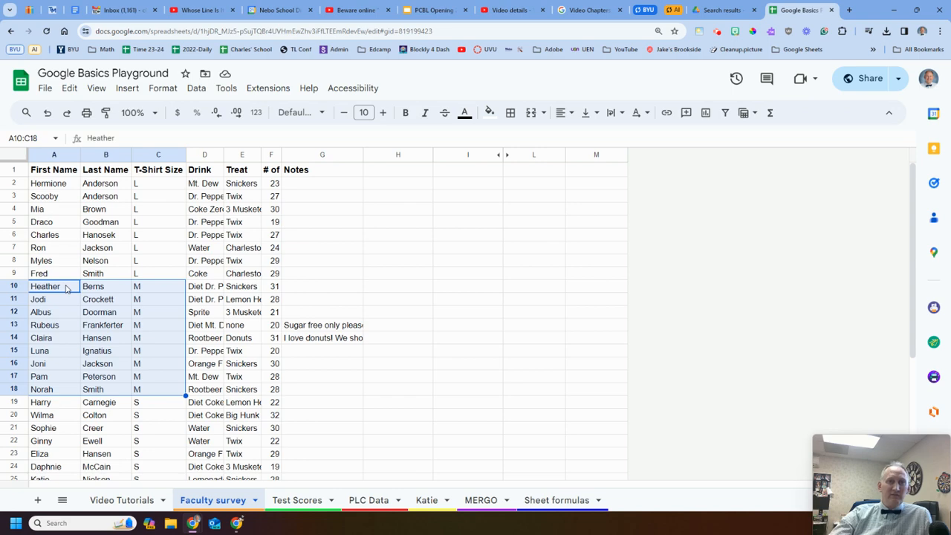
scroll("down", 3)
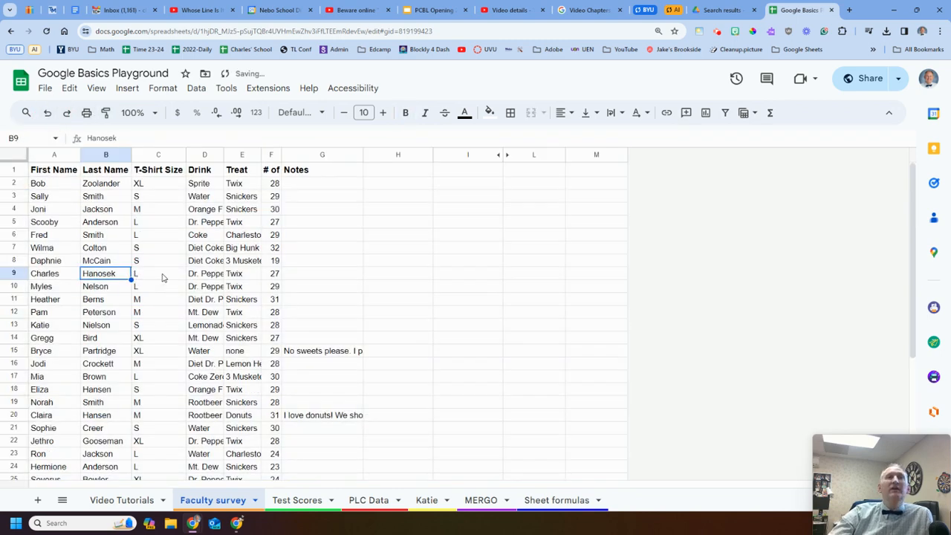
Create a filter on the survey table and limit T-Shirt Size to XL only.
left_click(53, 170)
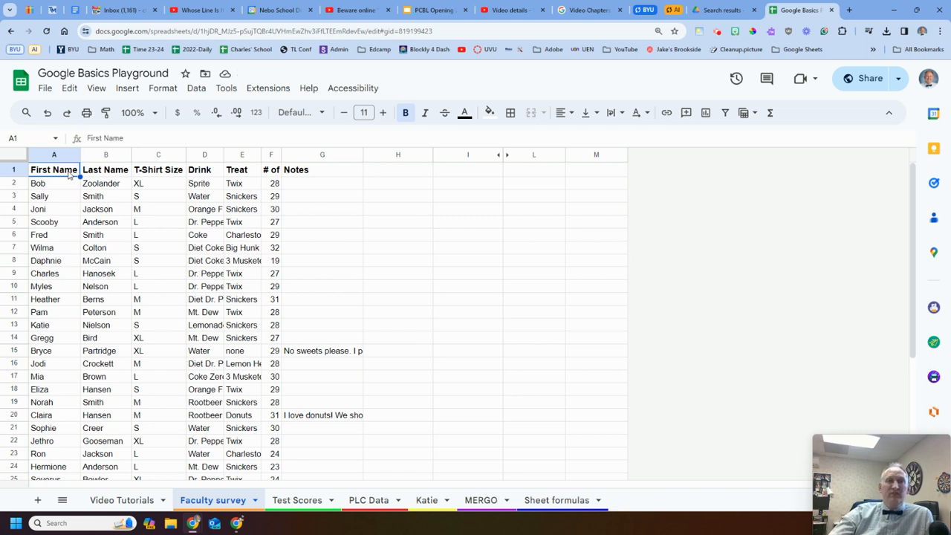
left_click(196, 87)
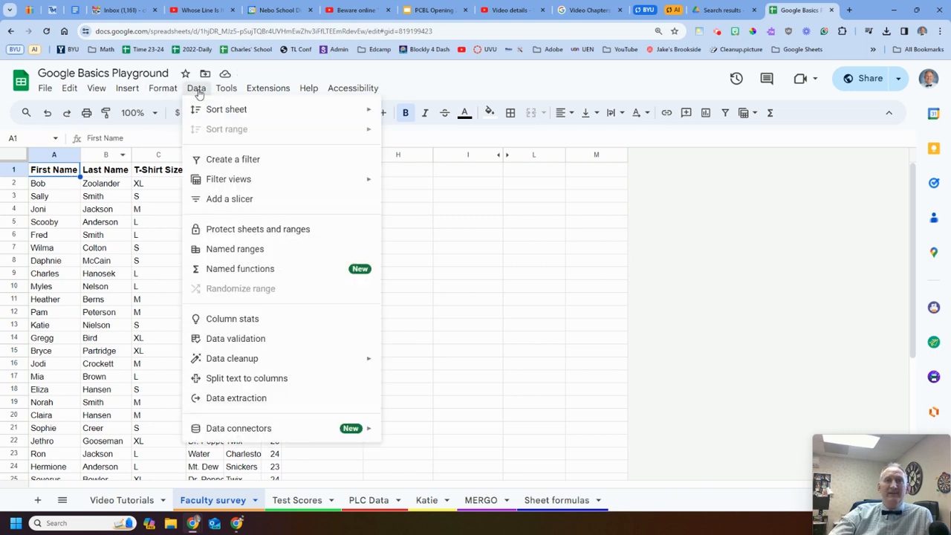
mouse_move(232, 159)
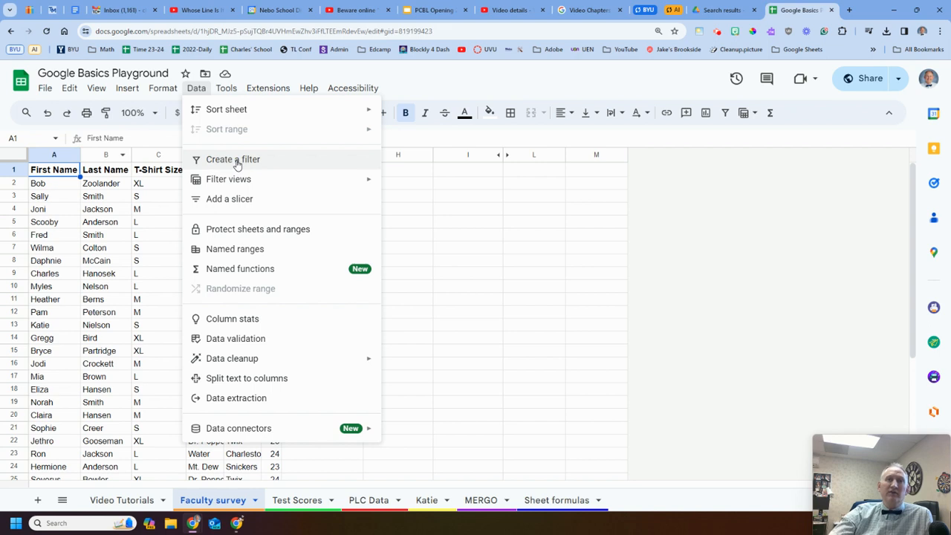
left_click(232, 159)
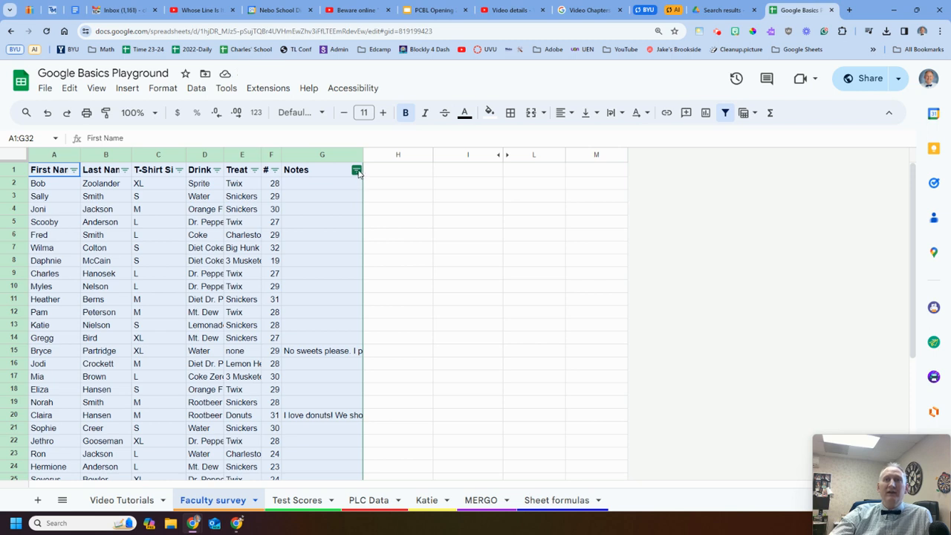
mouse_move(363, 175)
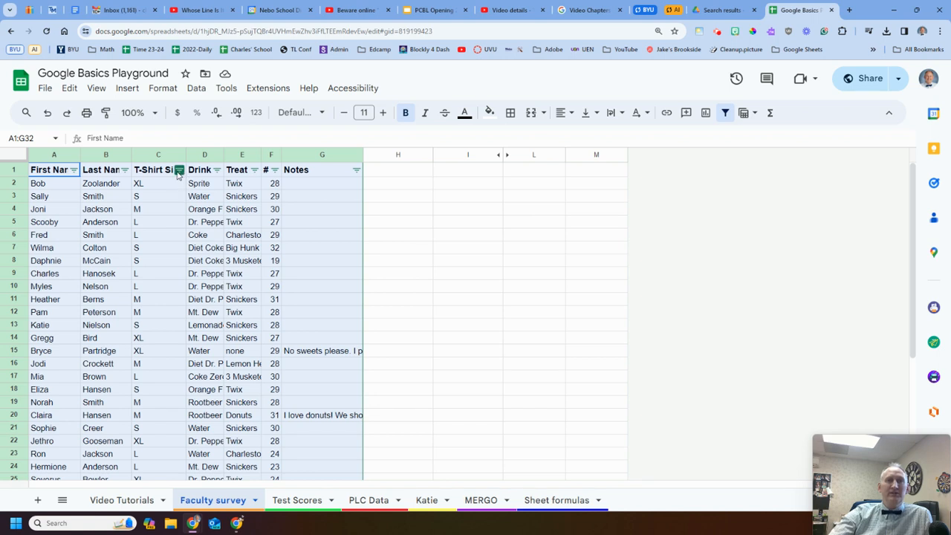
left_click(179, 169)
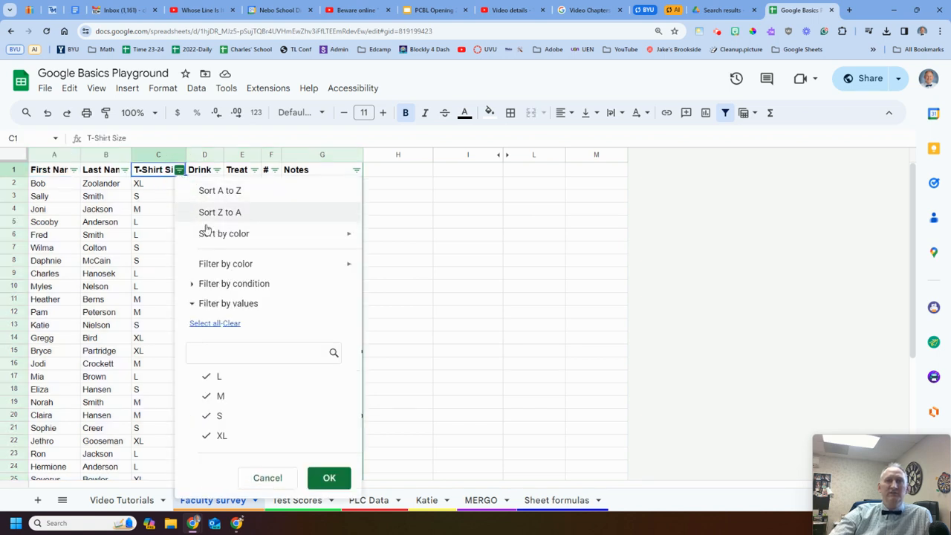
mouse_move(230, 396)
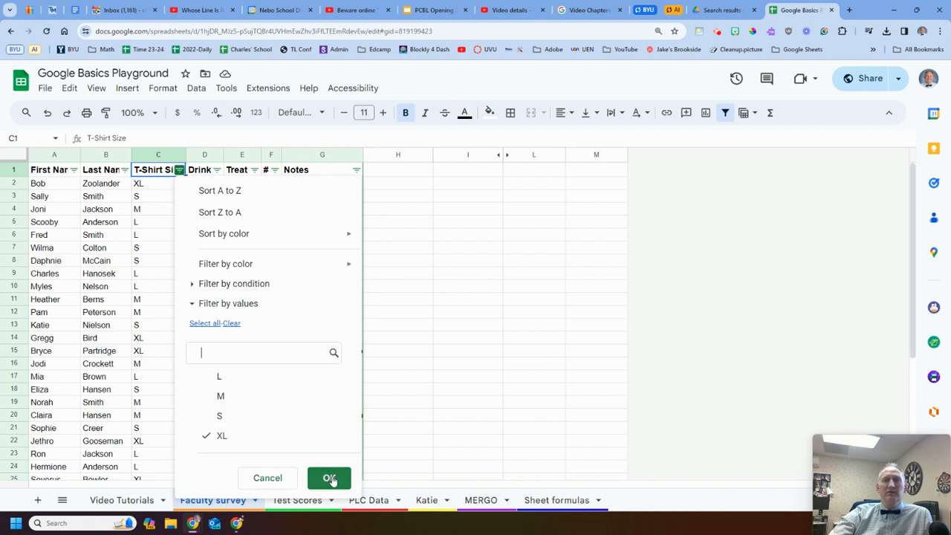
left_click(330, 479)
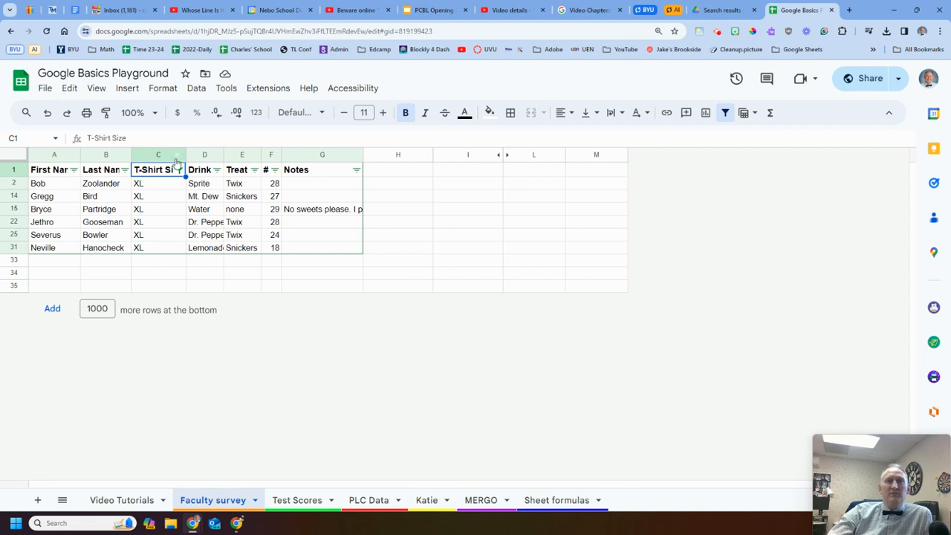
Reset the T-Shirt Size filter to select all sizes so every row shows.
left_click(179, 170)
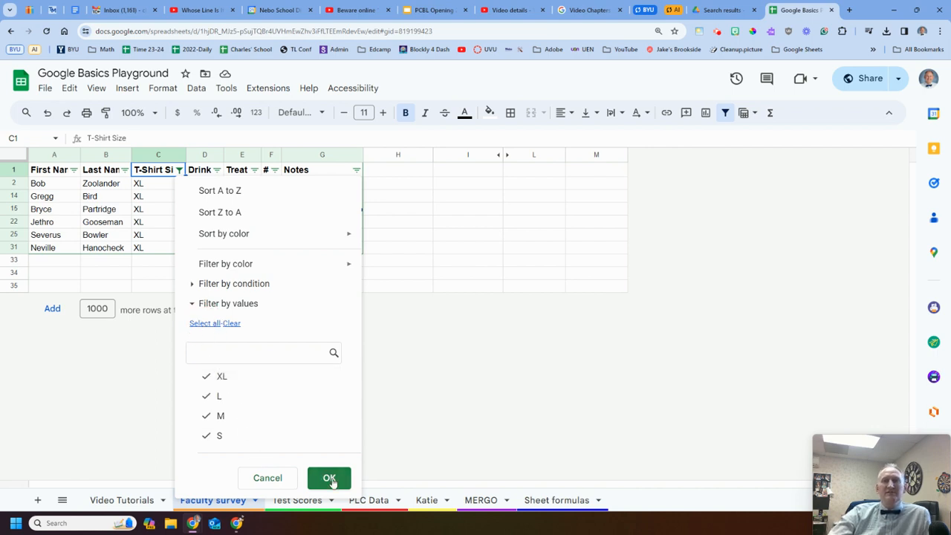
left_click(232, 323)
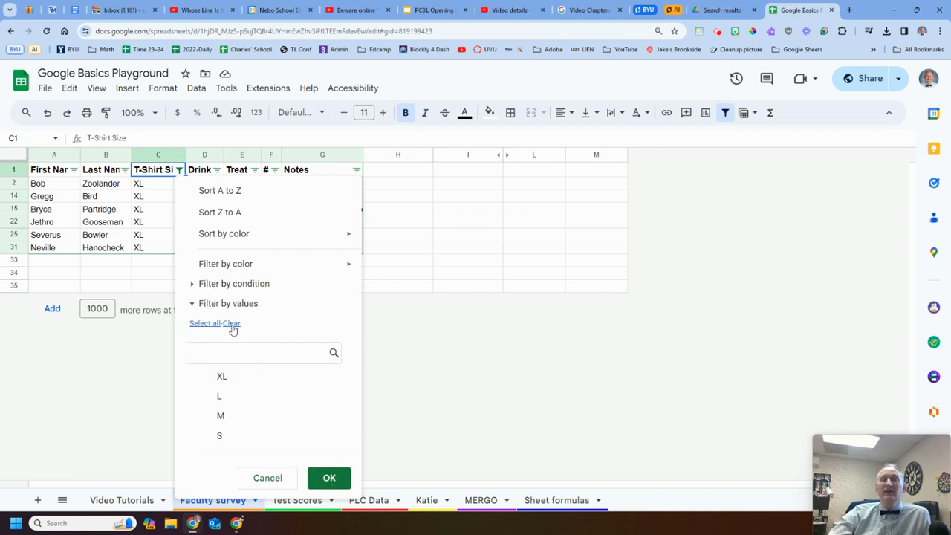
mouse_move(202, 329)
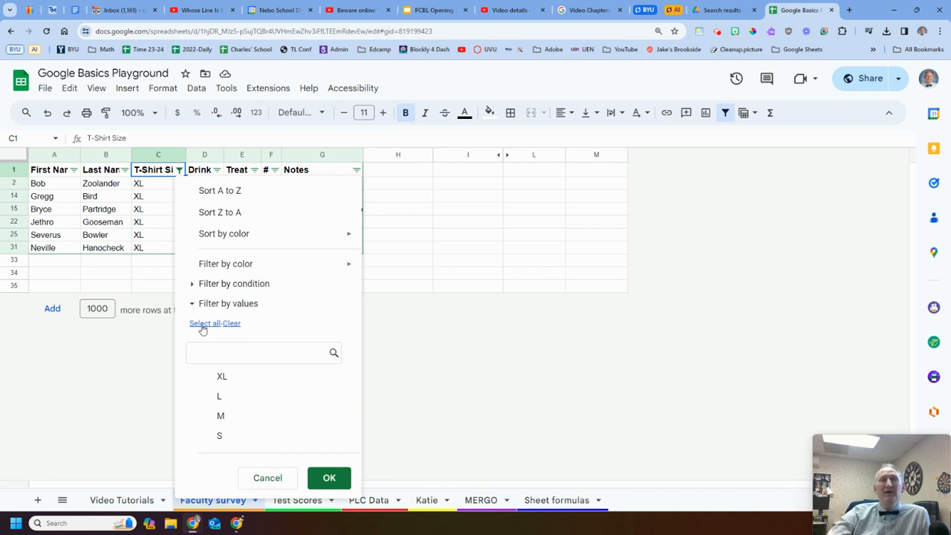
left_click(203, 323)
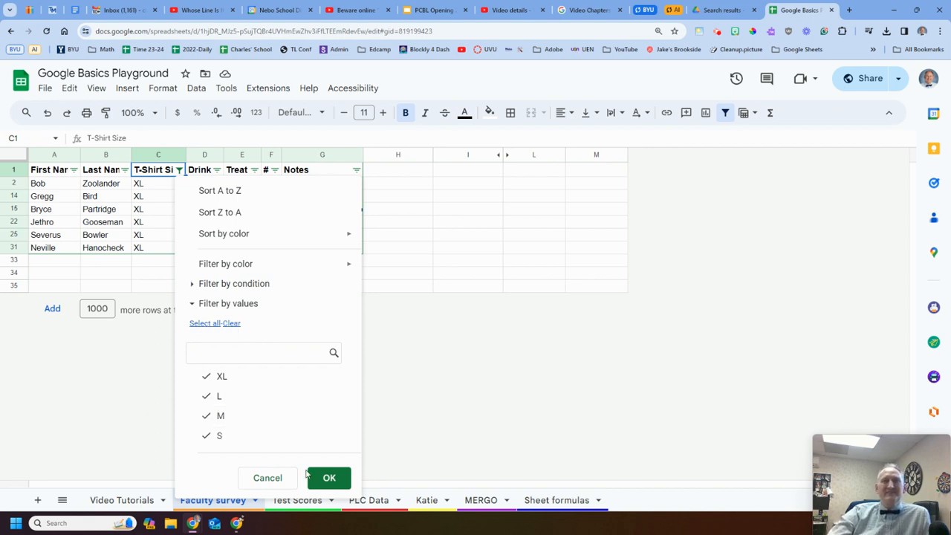
left_click(329, 477)
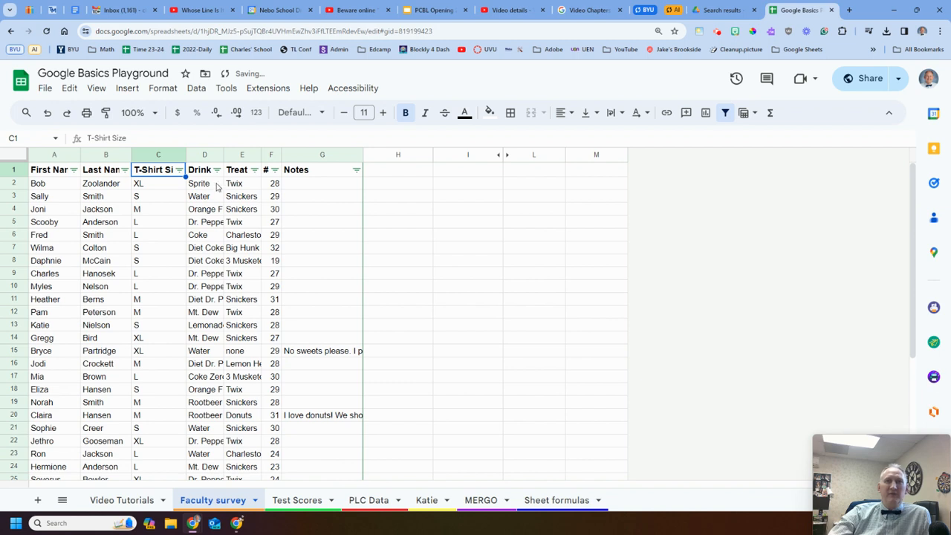
Filter T-Shirt Size to L only and Drink to Dr. Pepper only.
left_click(180, 169)
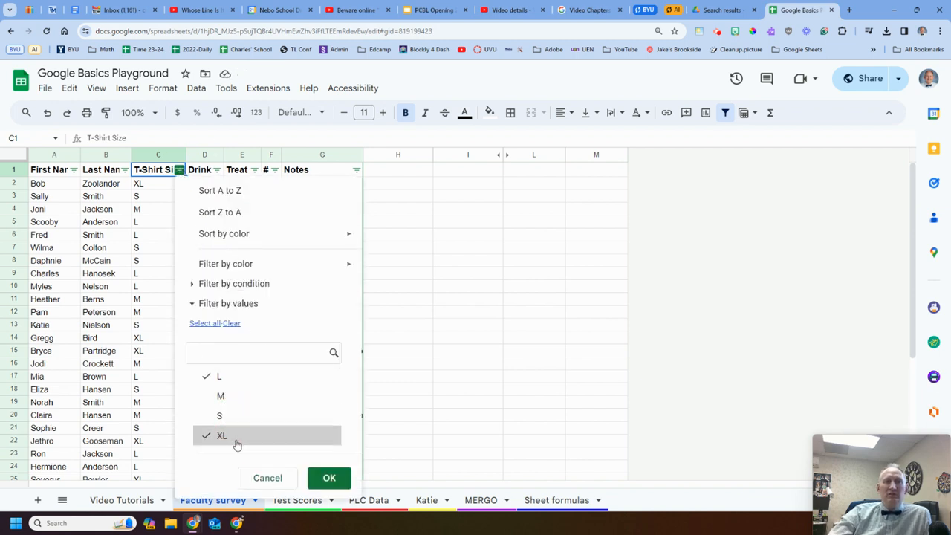
left_click(330, 479)
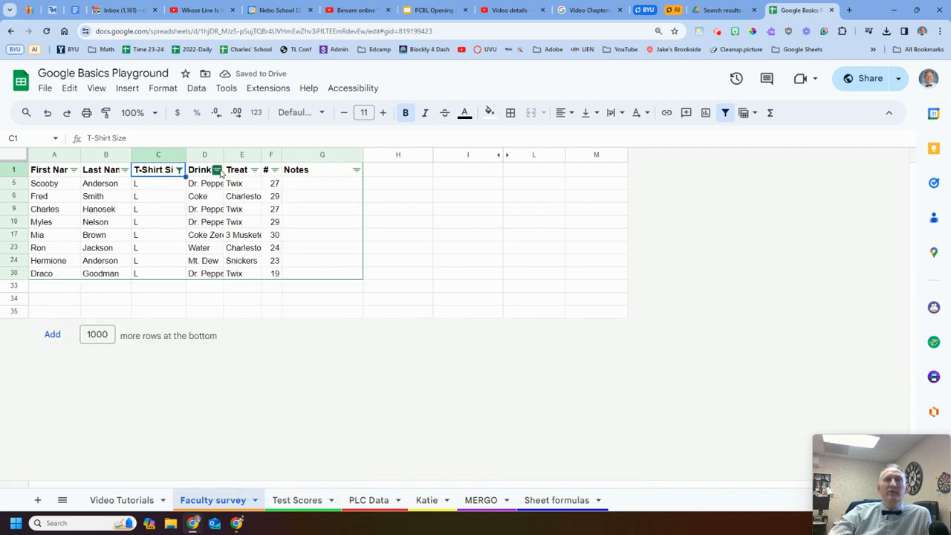
left_click(217, 169)
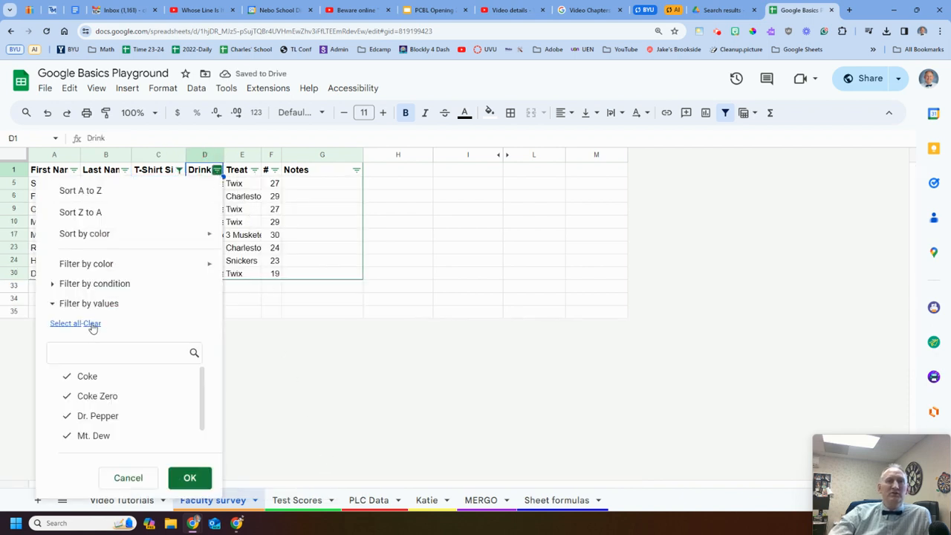
left_click(111, 416)
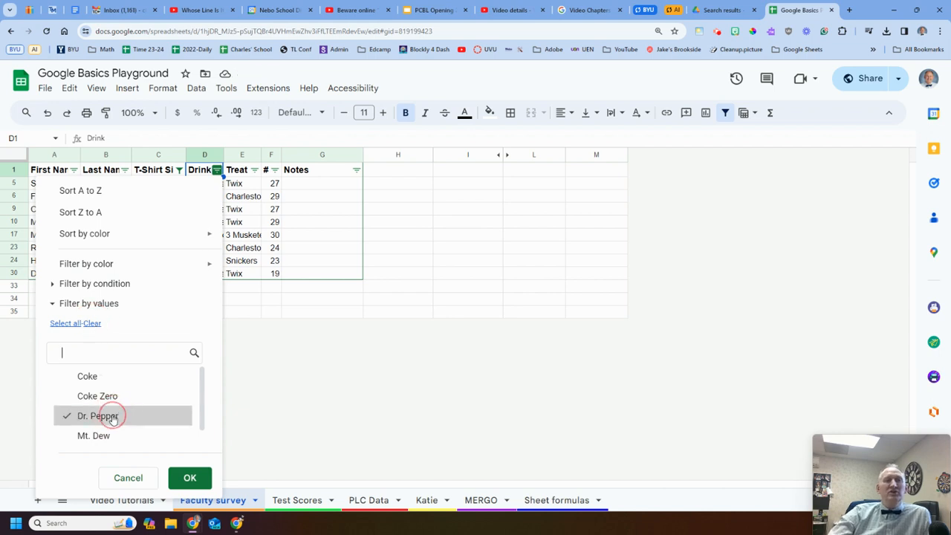
left_click(190, 478)
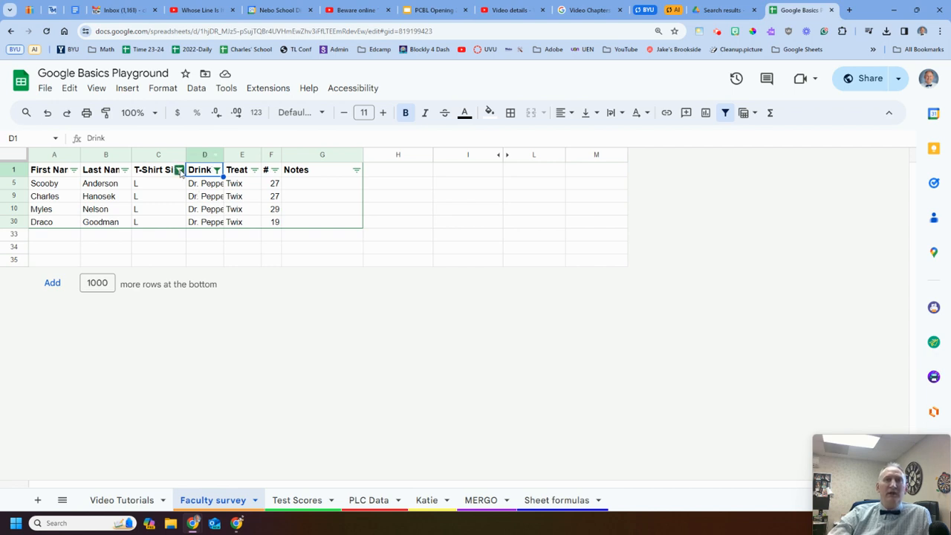
Select all values in the T-Shirt Size and Drink filters again.
left_click(179, 169)
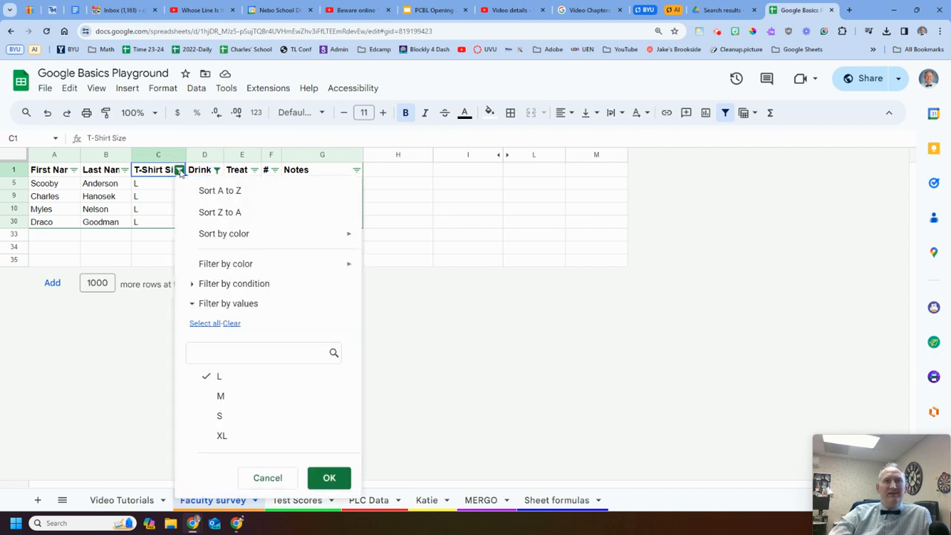
left_click(204, 322)
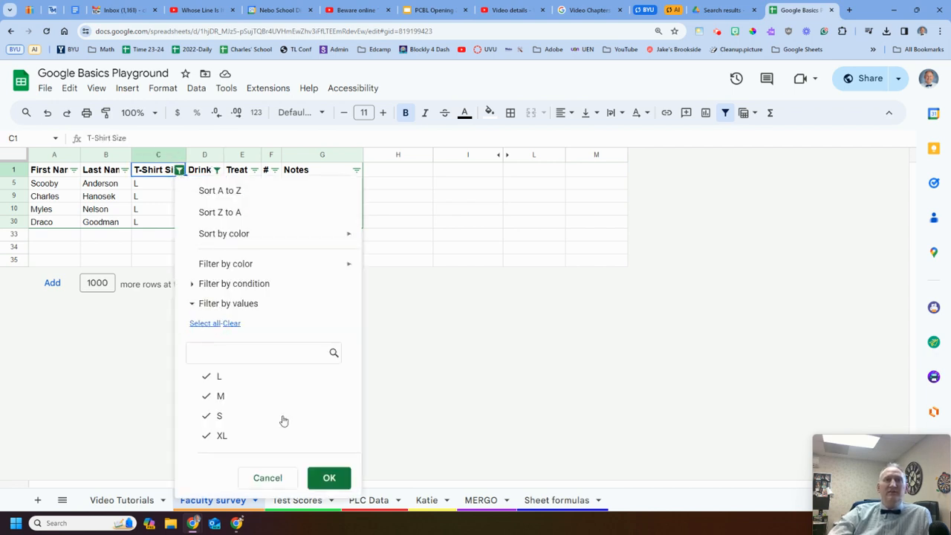
left_click(329, 479)
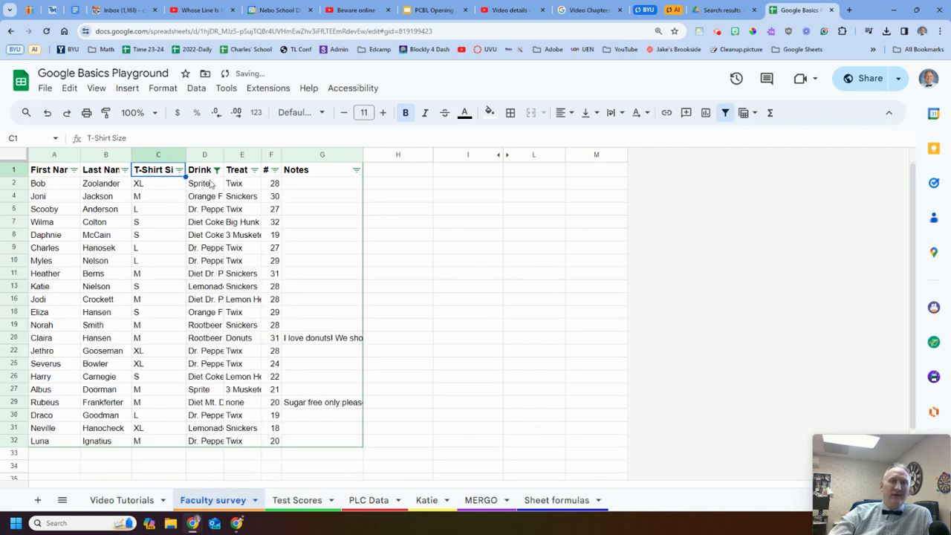
left_click(217, 170)
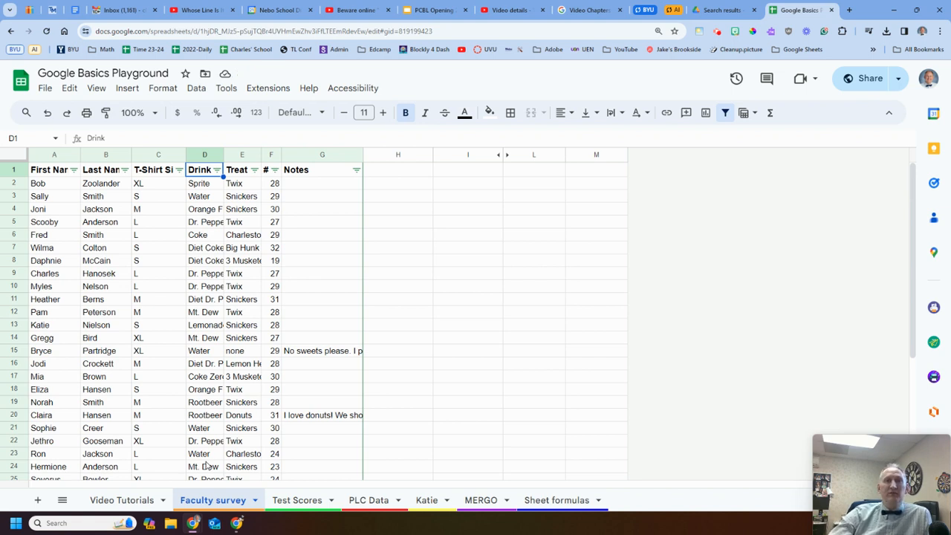
Add a slicer on the survey table set to the T-Shirt Size column.
left_click(196, 87)
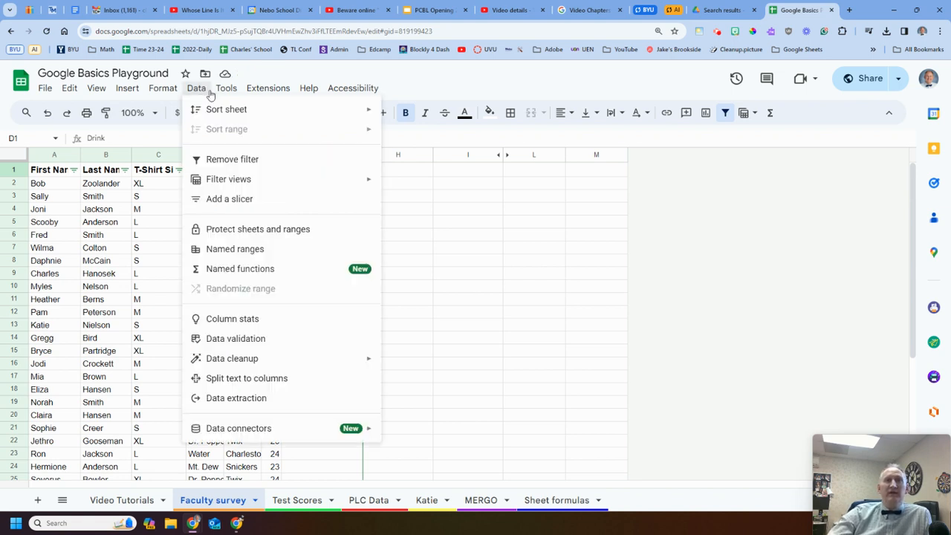
mouse_move(250, 199)
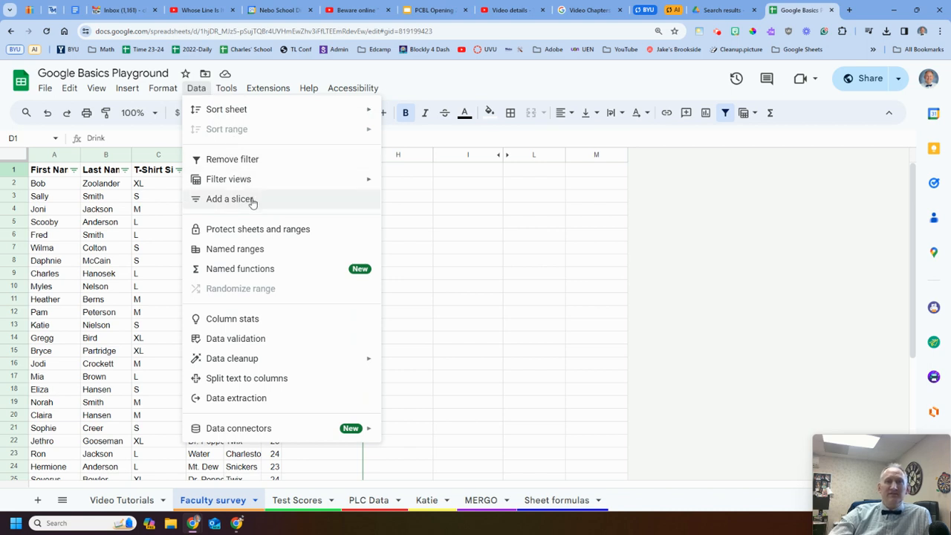
left_click(230, 199)
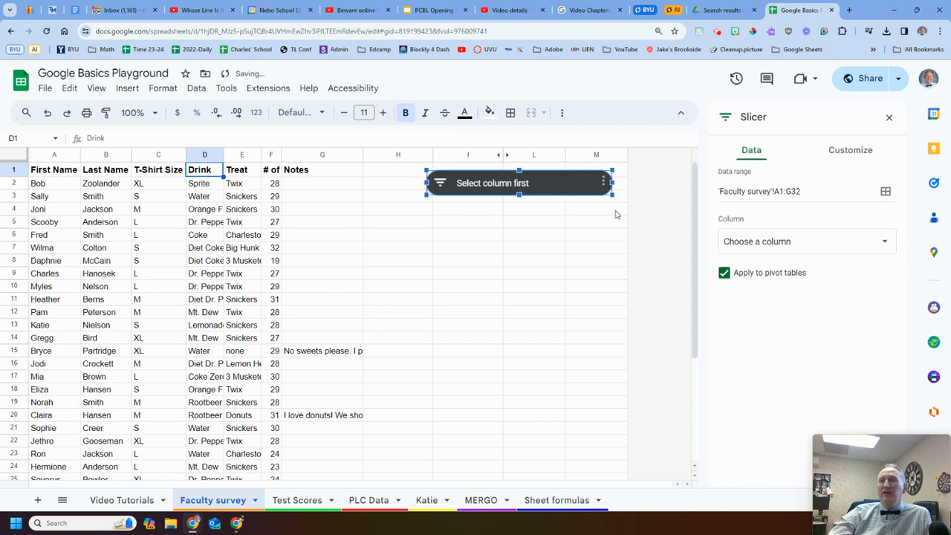
left_click(805, 241)
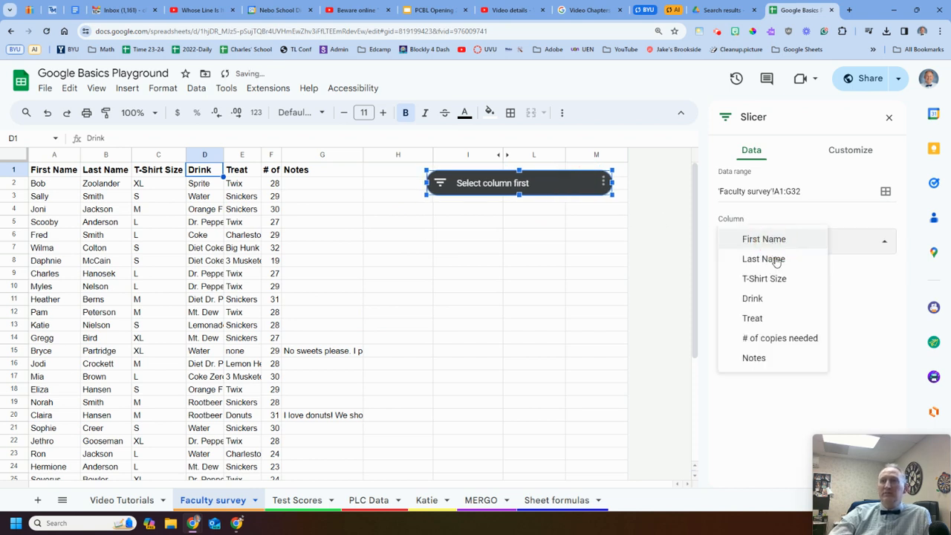
left_click(764, 278)
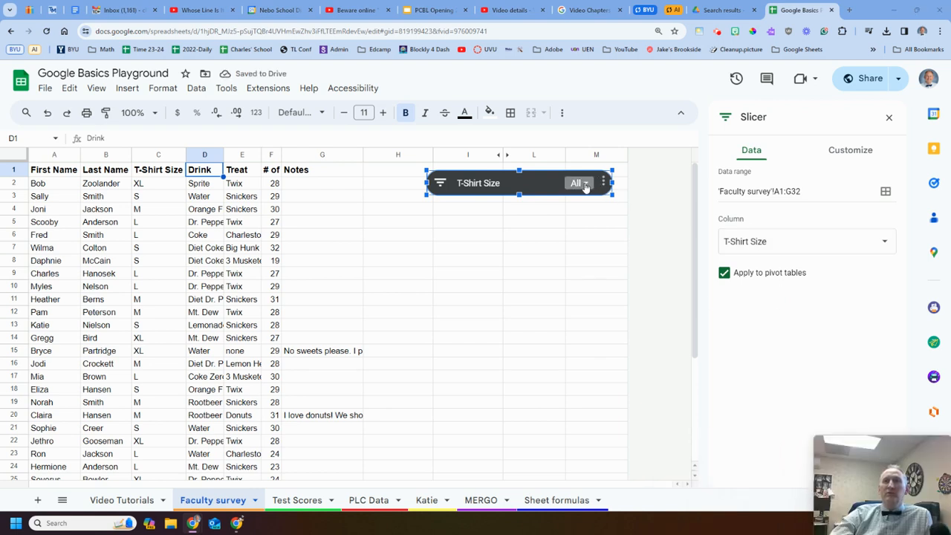
Limit the T-Shirt Size slicer to show only size L rows.
left_click(586, 183)
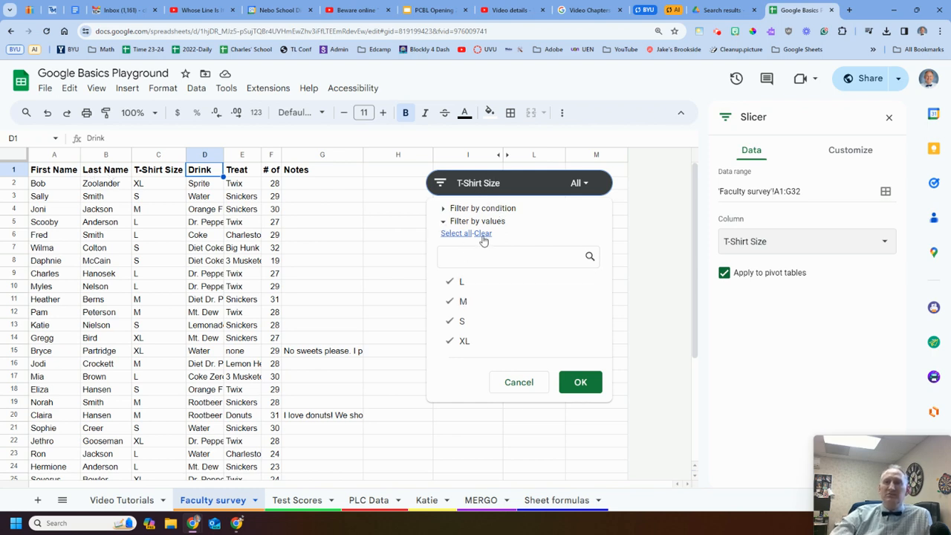
left_click(482, 233)
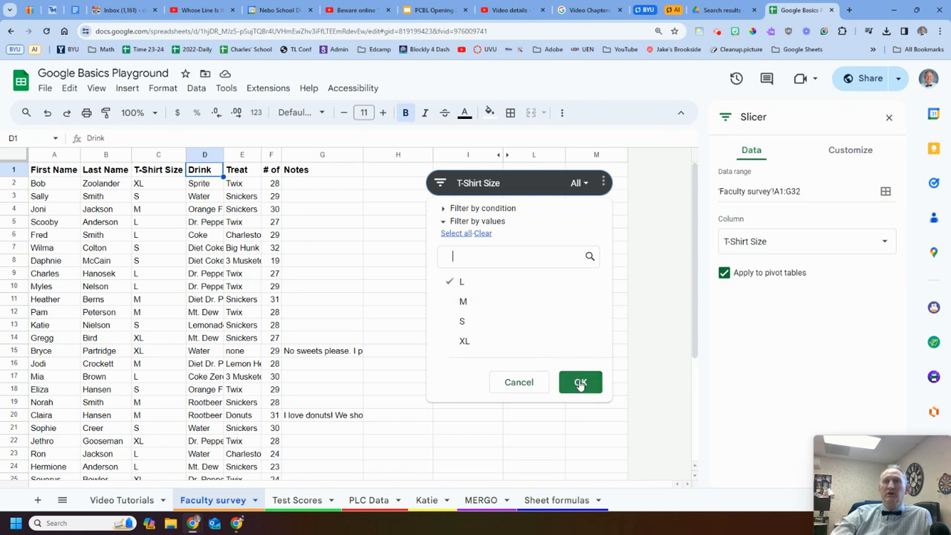
left_click(580, 382)
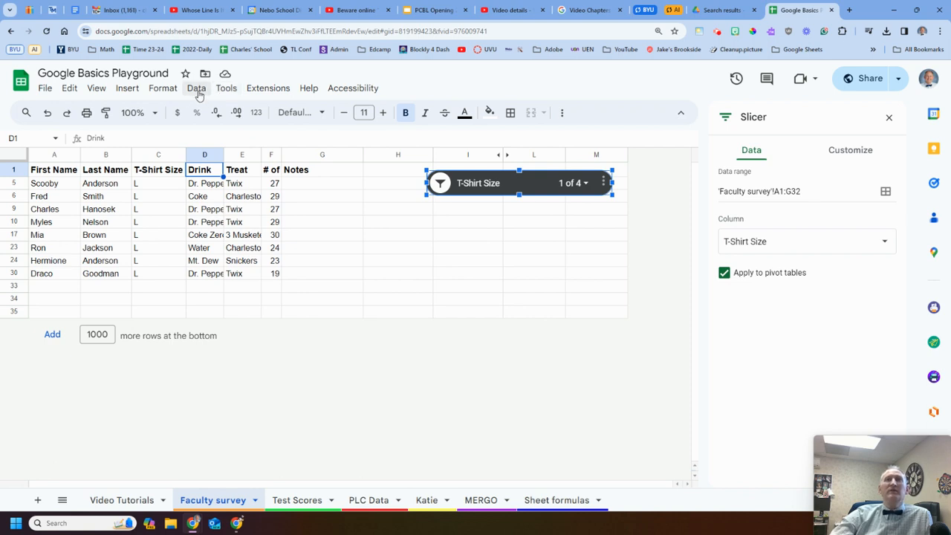
Add a second slicer set to the Drink column.
left_click(806, 240)
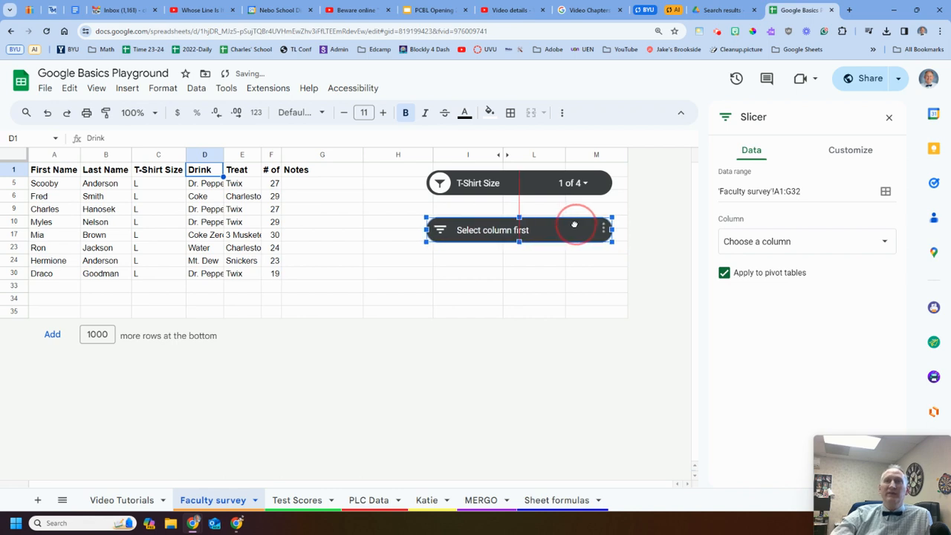
left_click(806, 240)
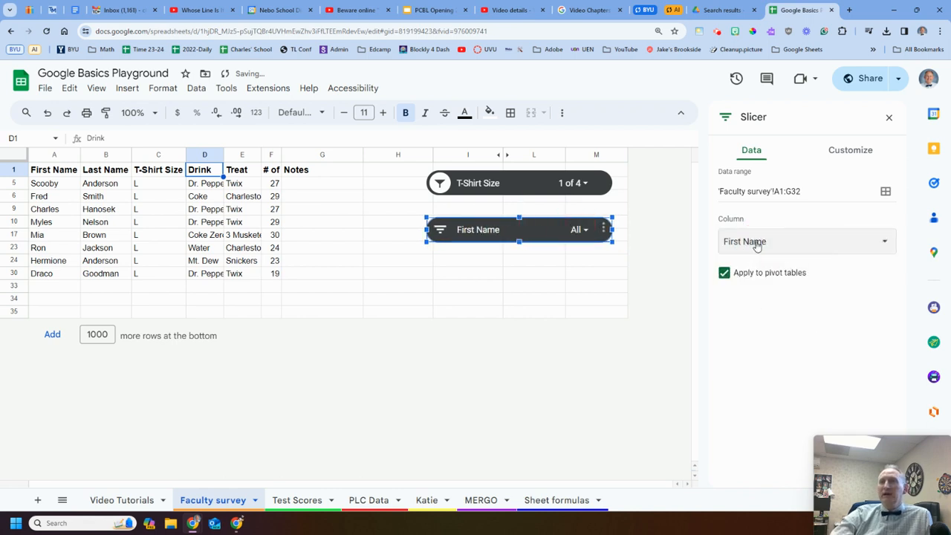
left_click(806, 241)
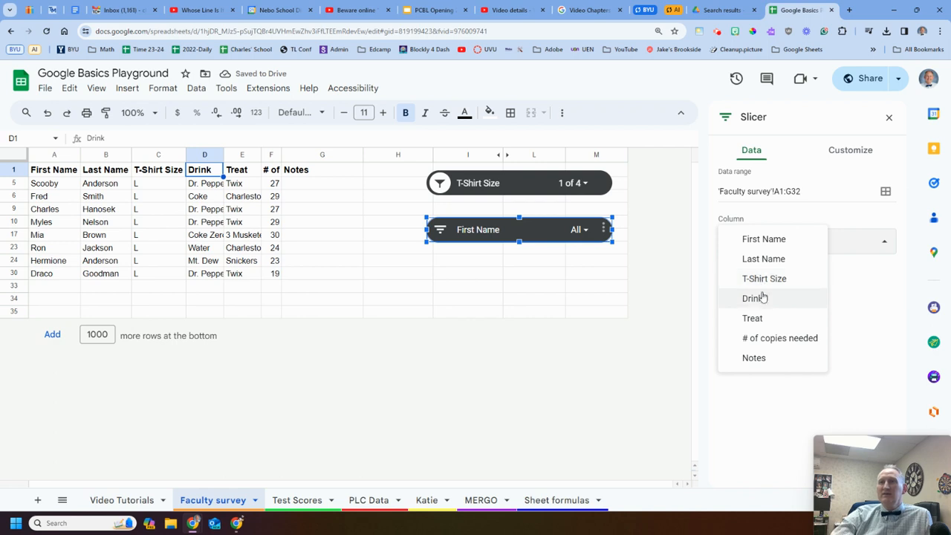
left_click(755, 297)
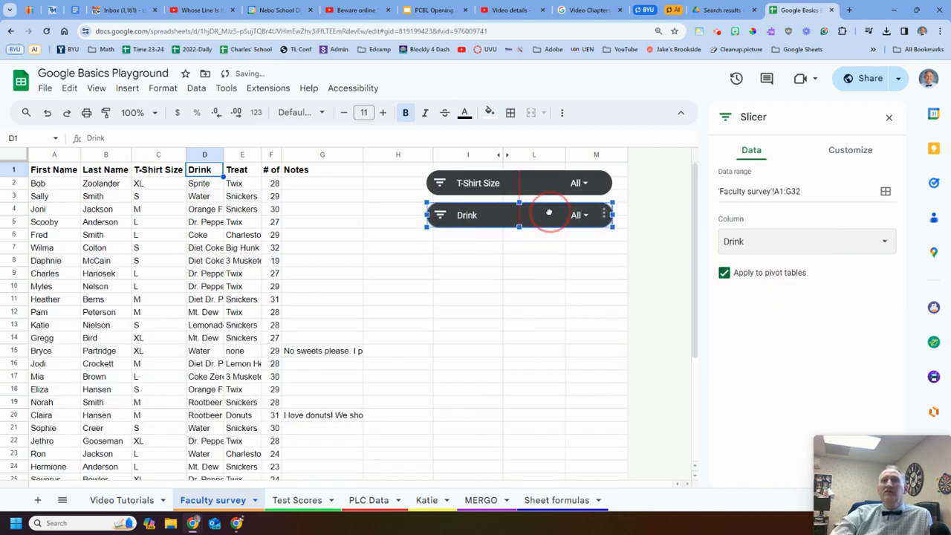
Filter the slicers to Dr. Pepper and size L, then delete the T-Shirt Size slicer.
left_click(580, 214)
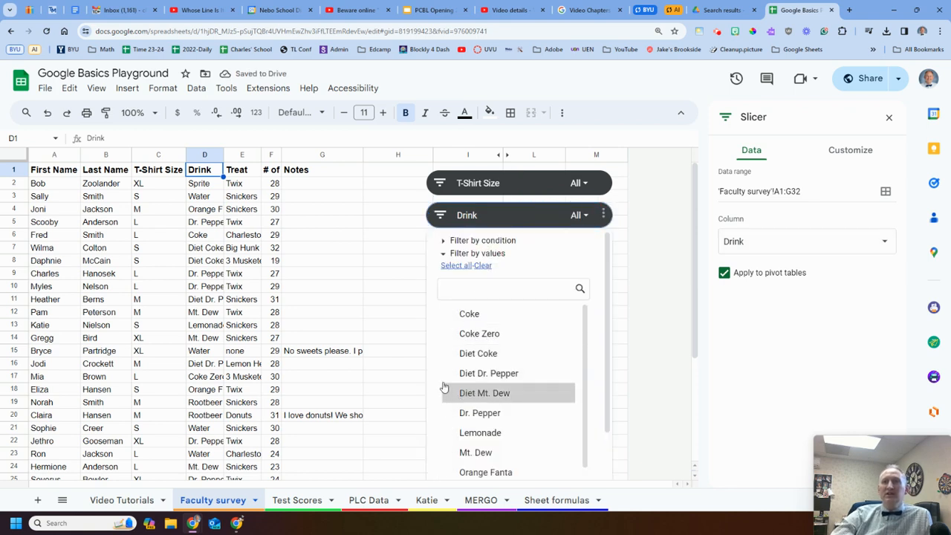
mouse_move(478, 413)
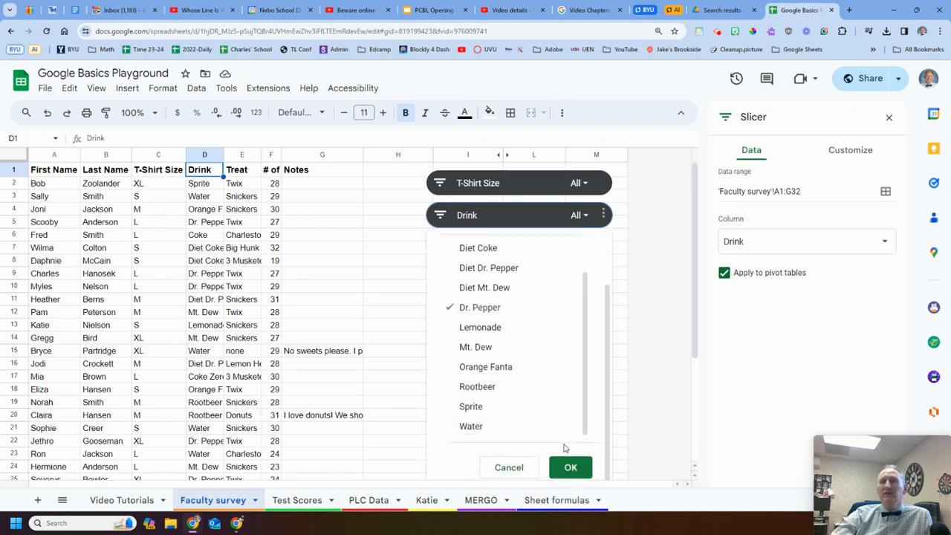
left_click(571, 466)
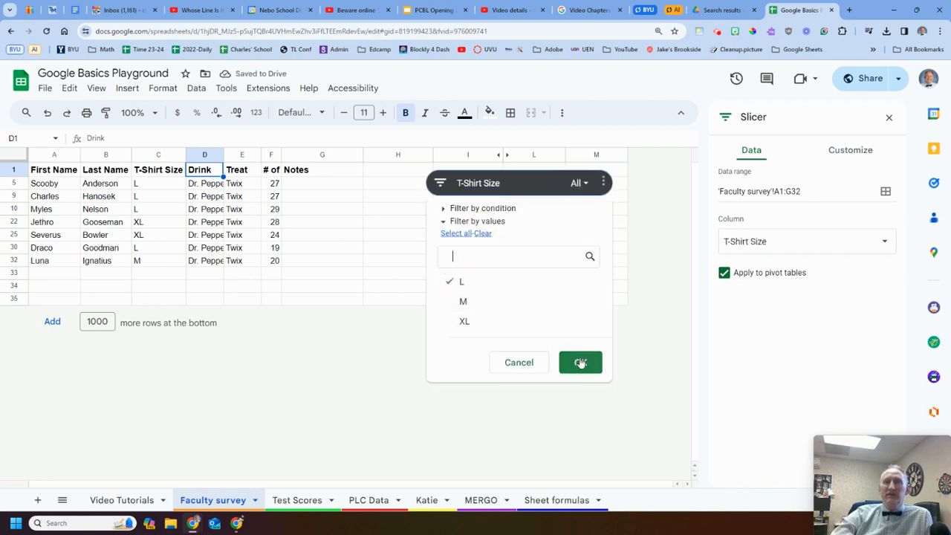
left_click(580, 362)
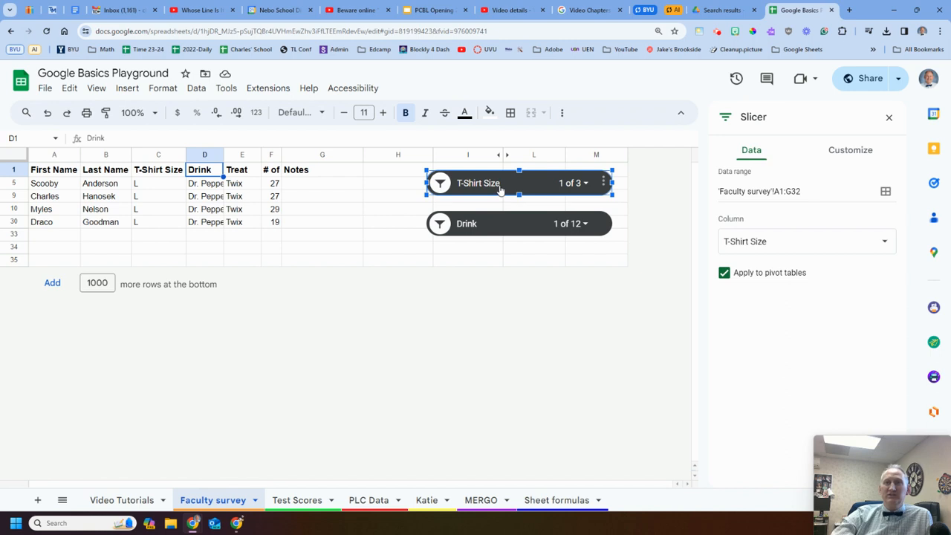
mouse_move(173, 179)
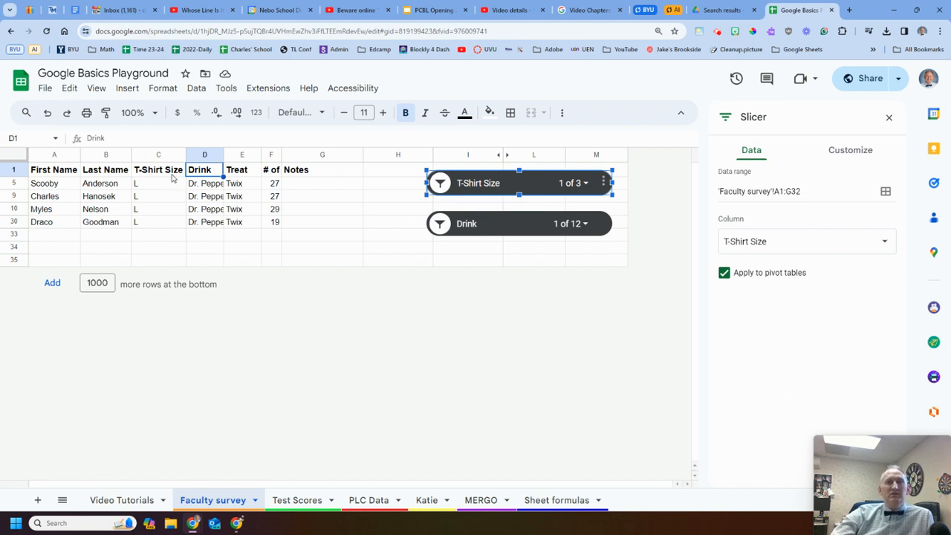
mouse_move(211, 173)
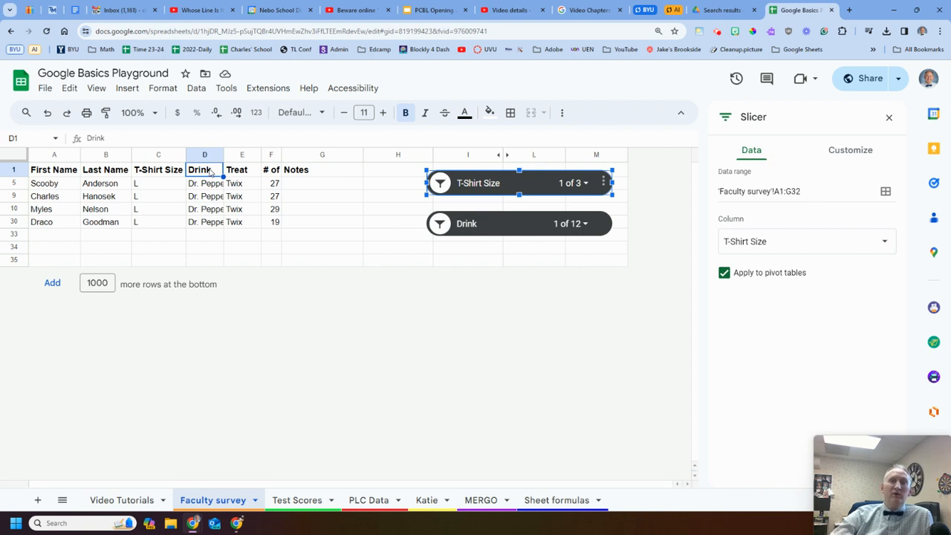
mouse_move(548, 290)
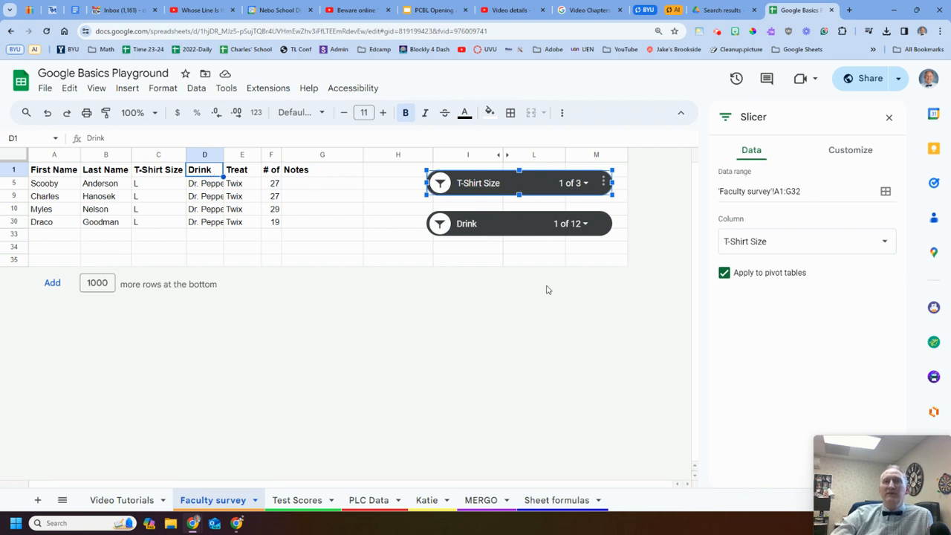
mouse_move(602, 244)
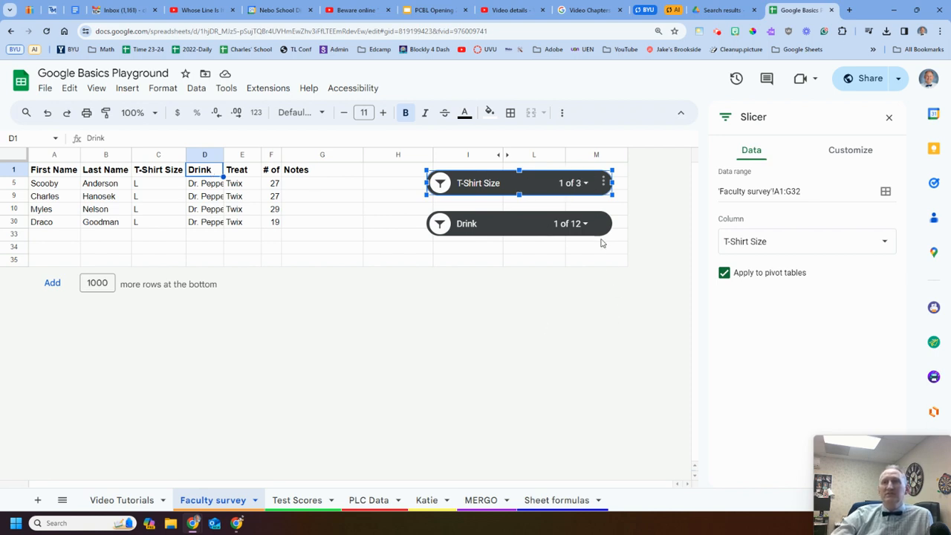
mouse_move(599, 196)
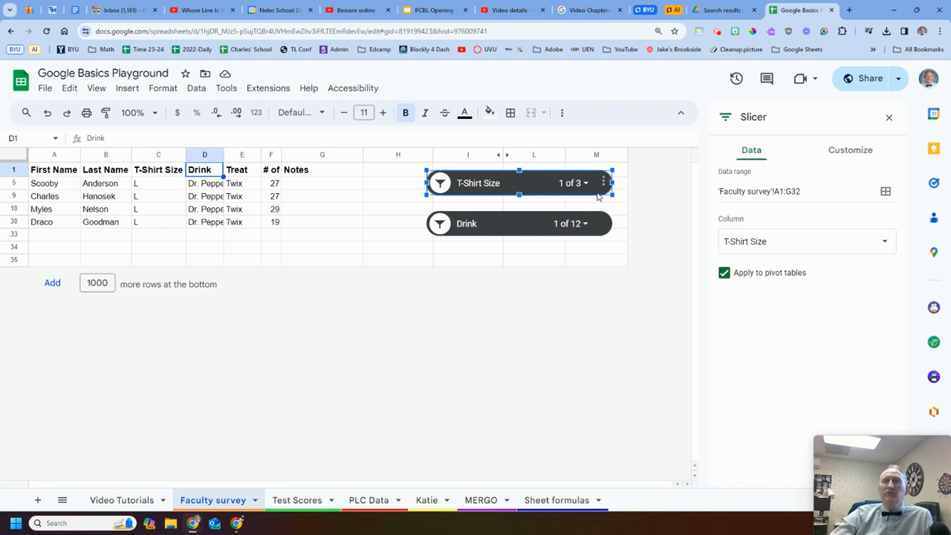
left_click(604, 182)
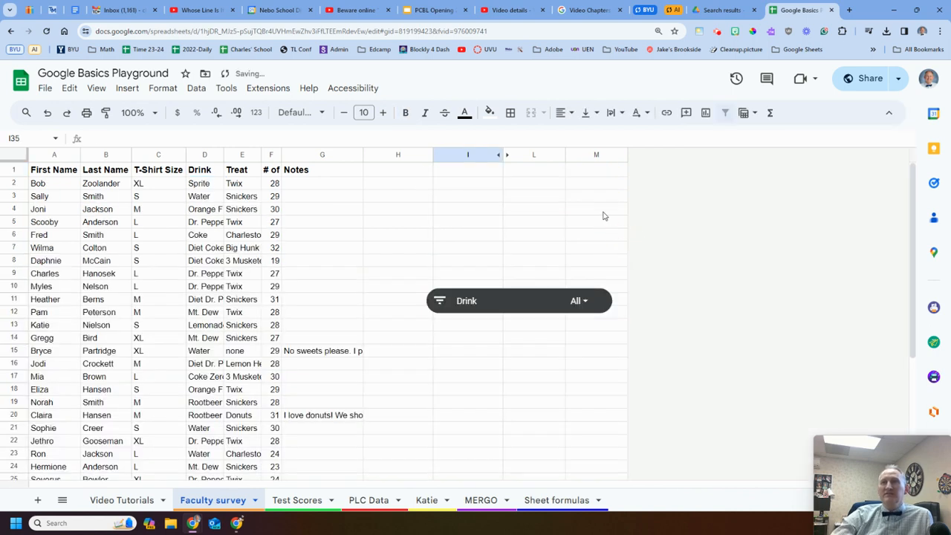
Select and delete the Drink slicer, leaving no slicers on the survey.
left_click(604, 300)
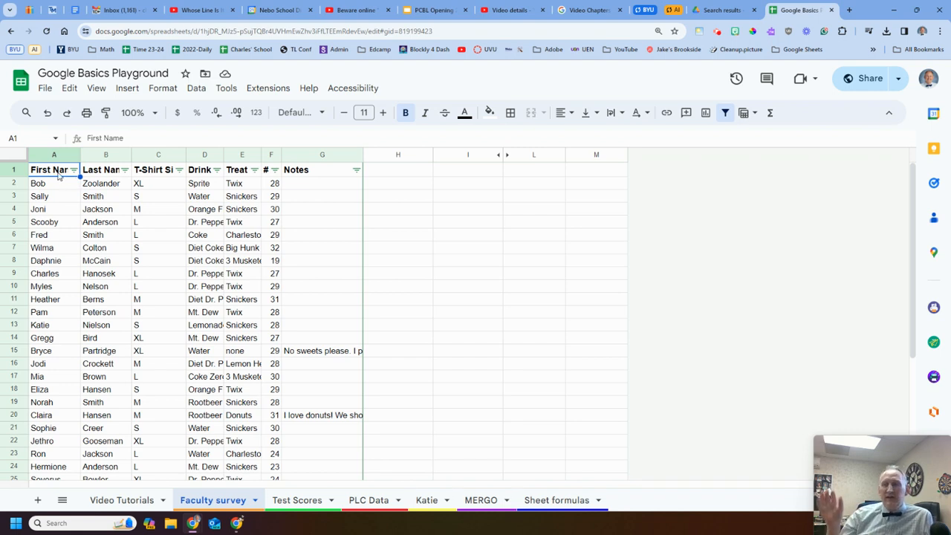
mouse_move(118, 176)
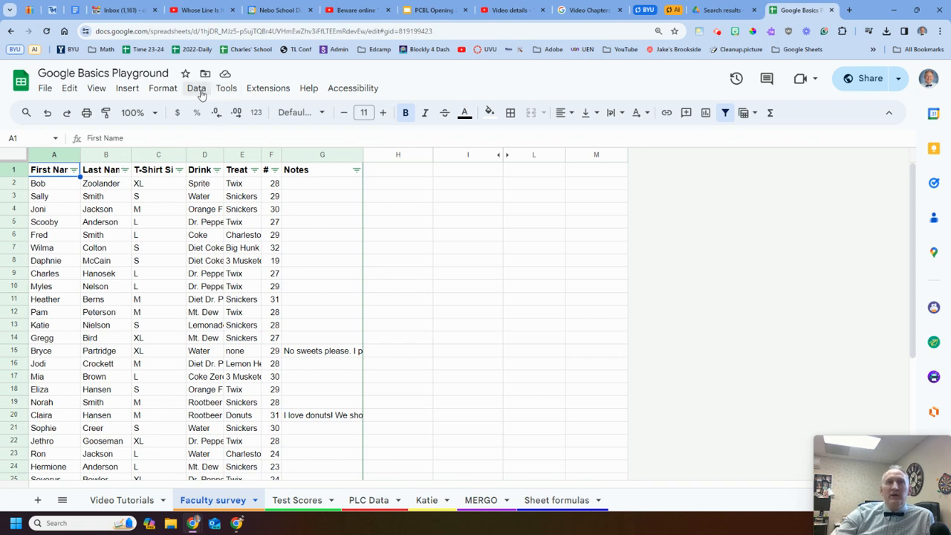
Create a new filter view over the table and name it Large.
left_click(196, 88)
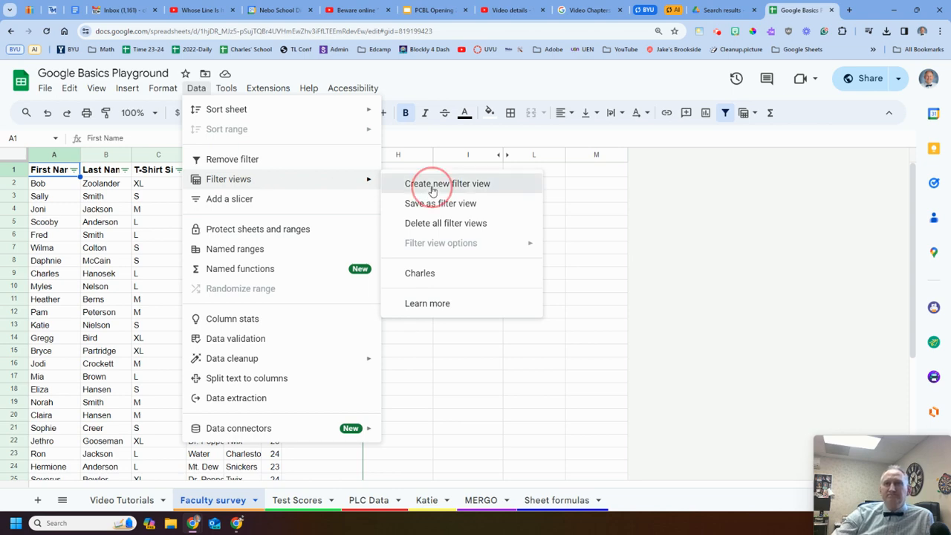
left_click(449, 184)
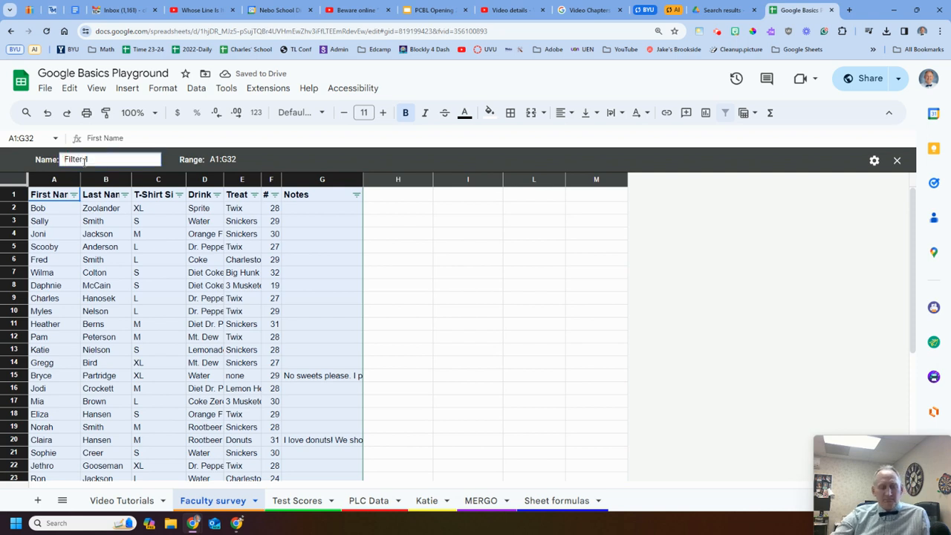
key("BackSpace")
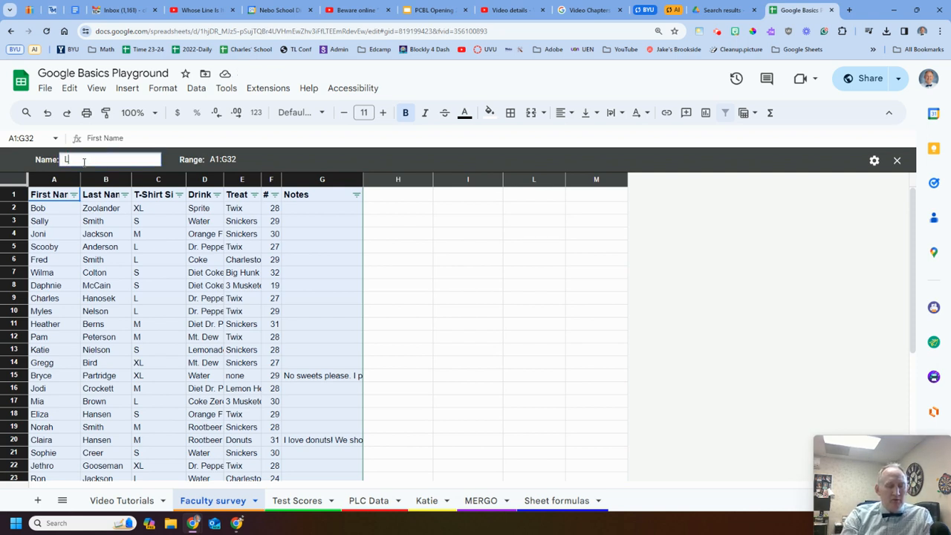
type("Large")
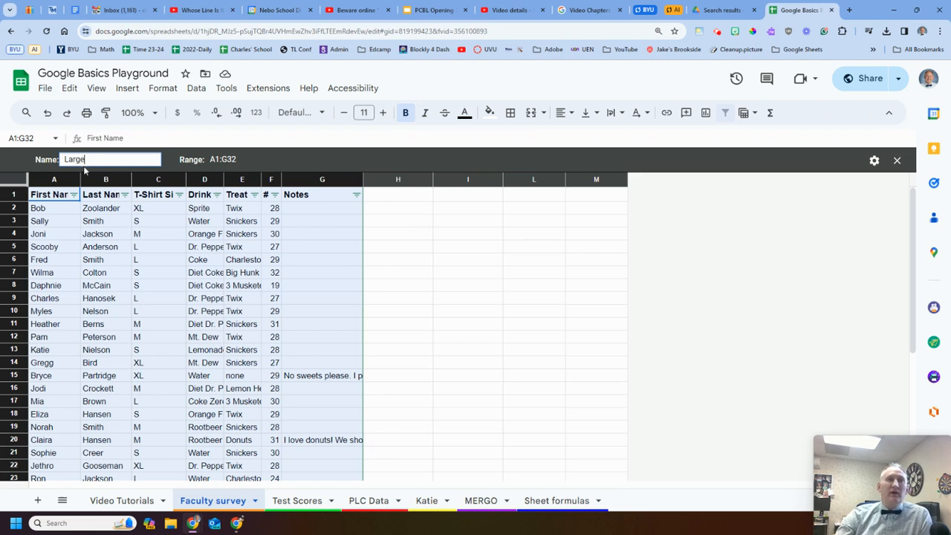
left_click(105, 258)
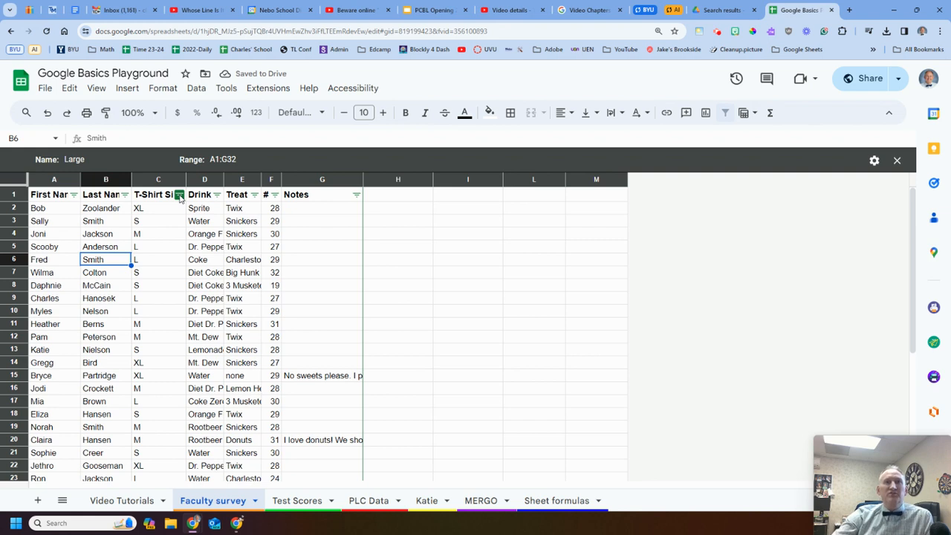
Filter the T-Shirt Size column to keep only L rows in the Large view.
left_click(179, 193)
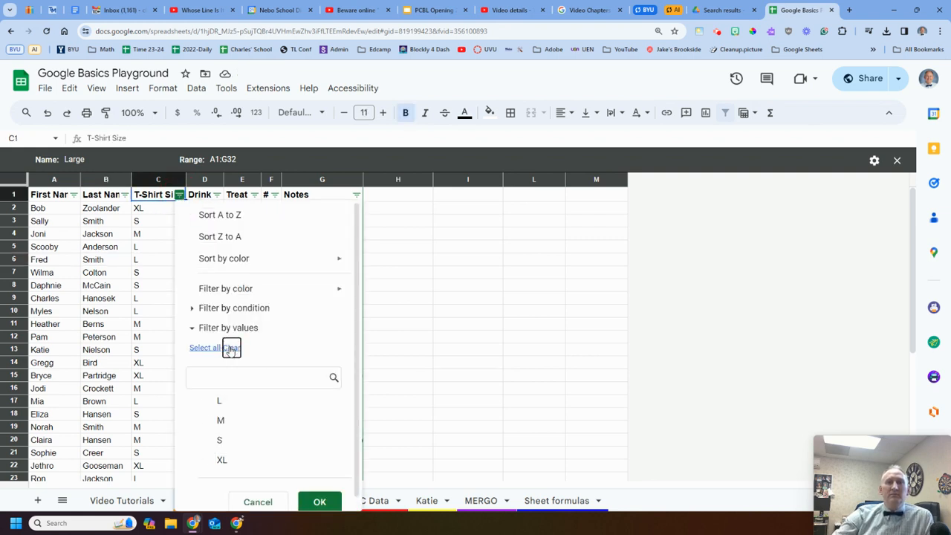
left_click(232, 347)
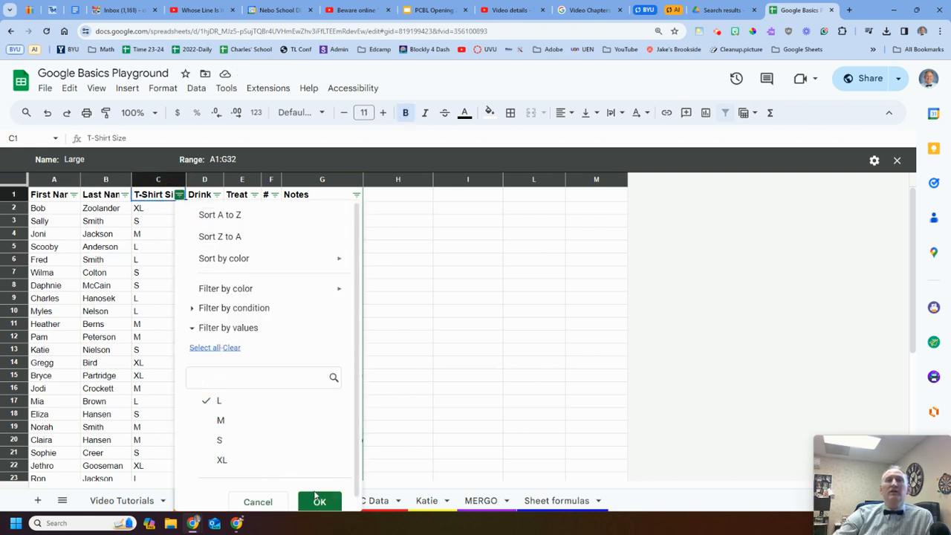
left_click(318, 502)
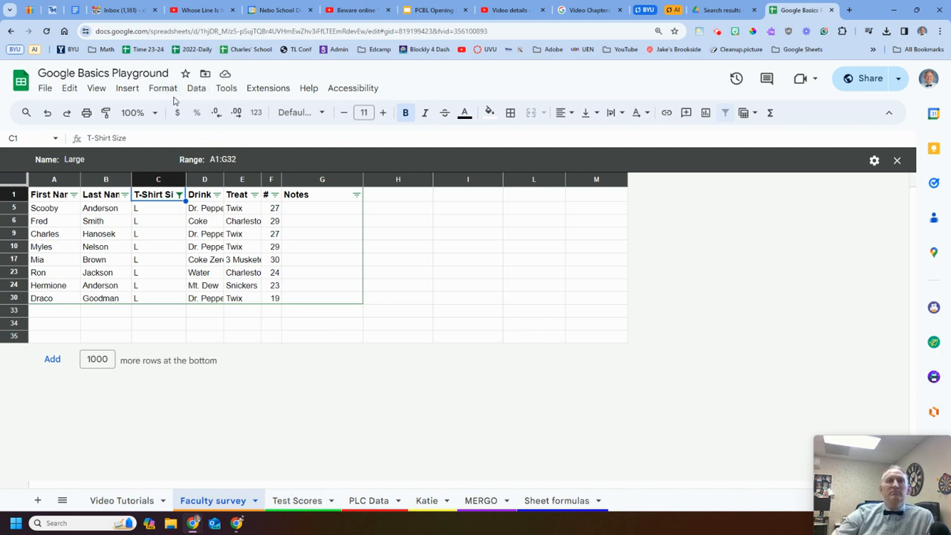
mouse_move(404, 205)
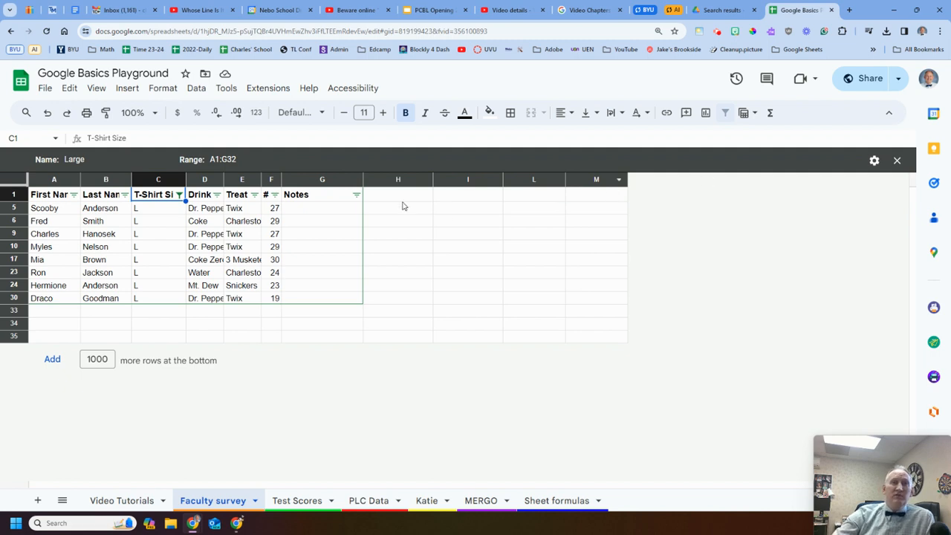
mouse_move(148, 219)
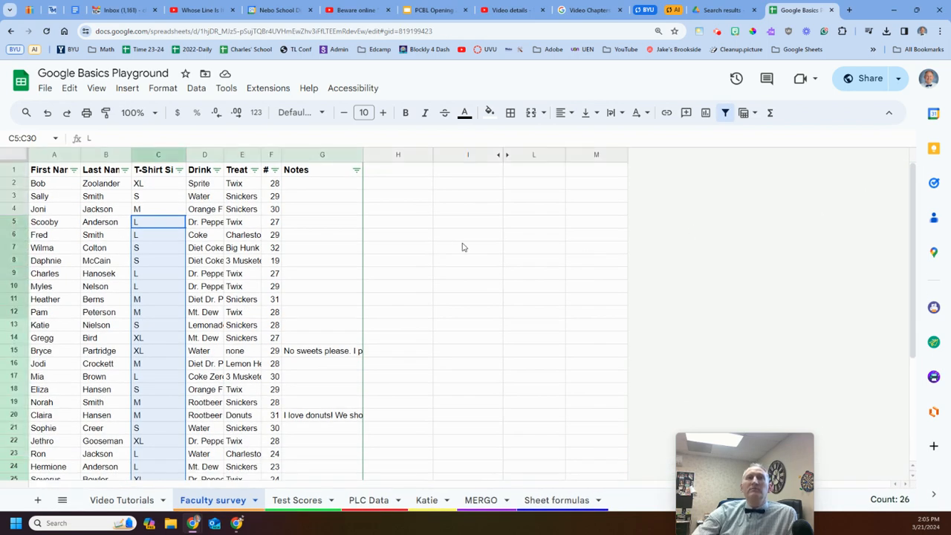
Remove the sheet filter via Data so all survey rows of every size reappear.
left_click(157, 183)
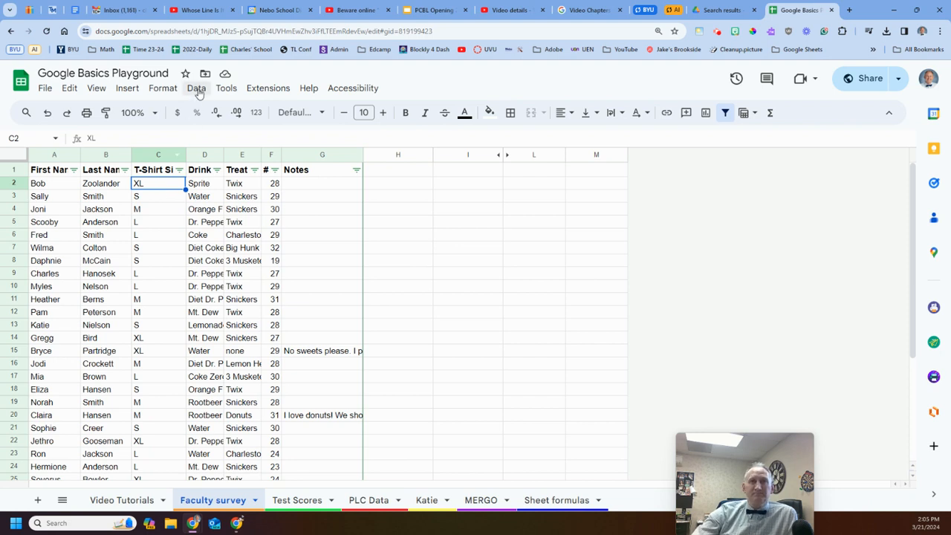
left_click(196, 88)
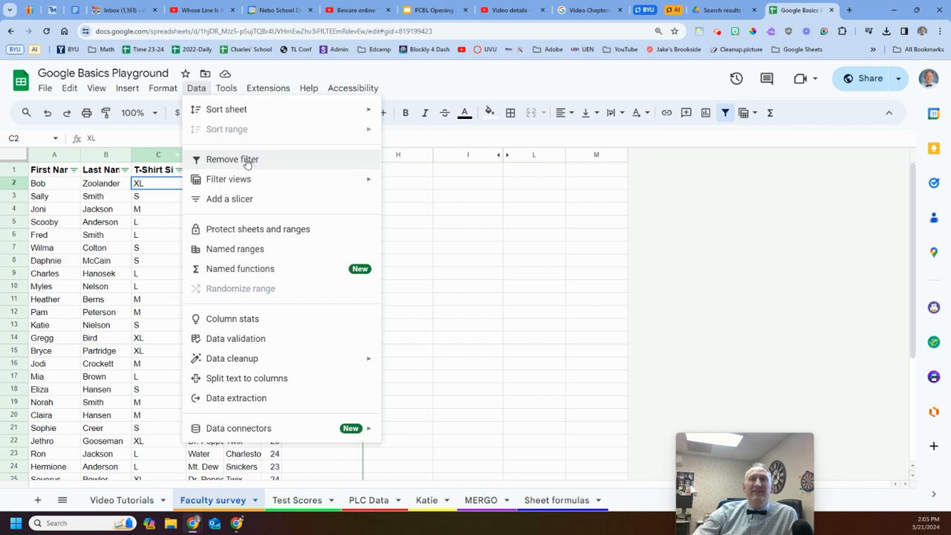
left_click(232, 159)
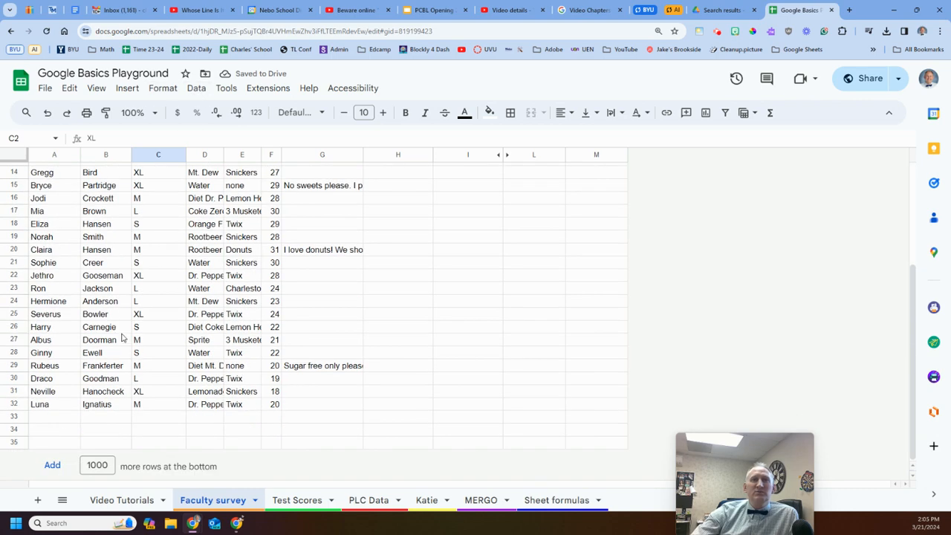
Enter Bob Marley with shirt size L as a new survey row 33.
left_click(157, 417)
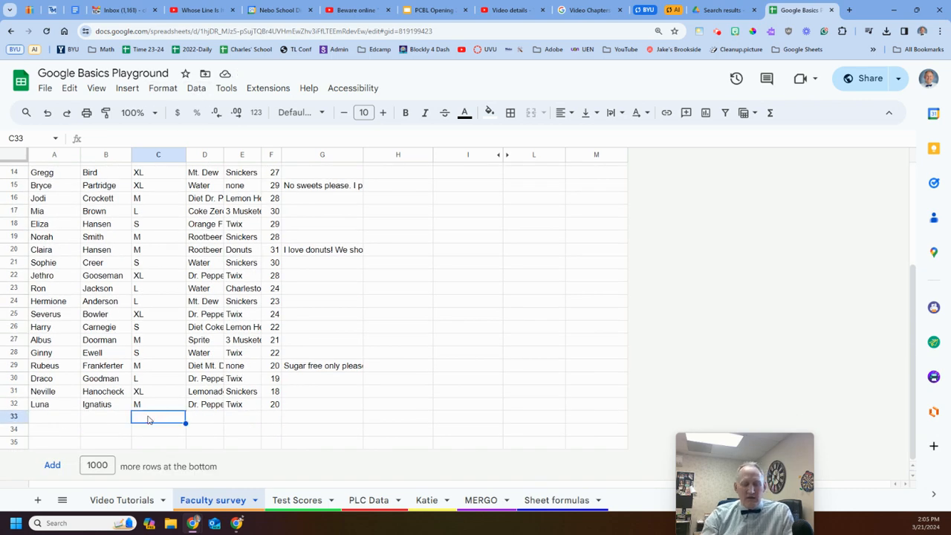
left_click(54, 416)
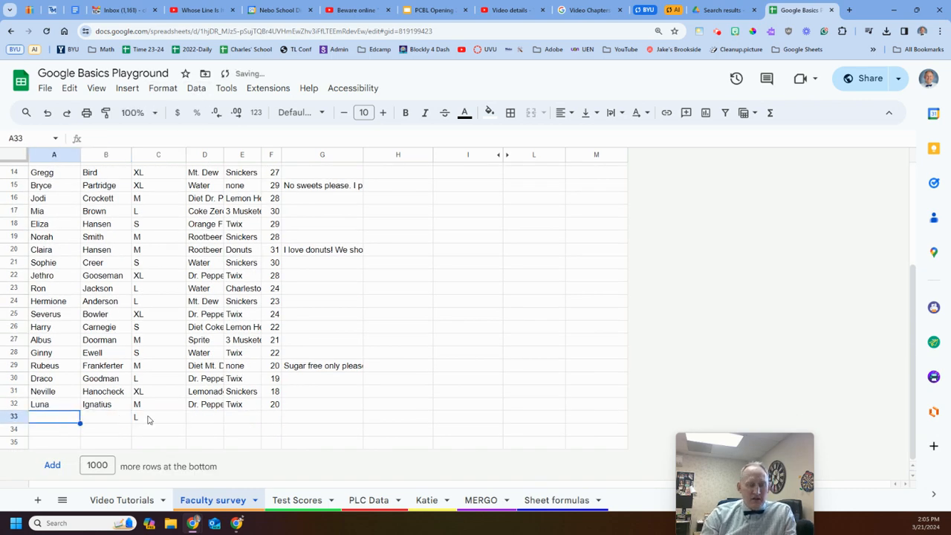
type("Bo")
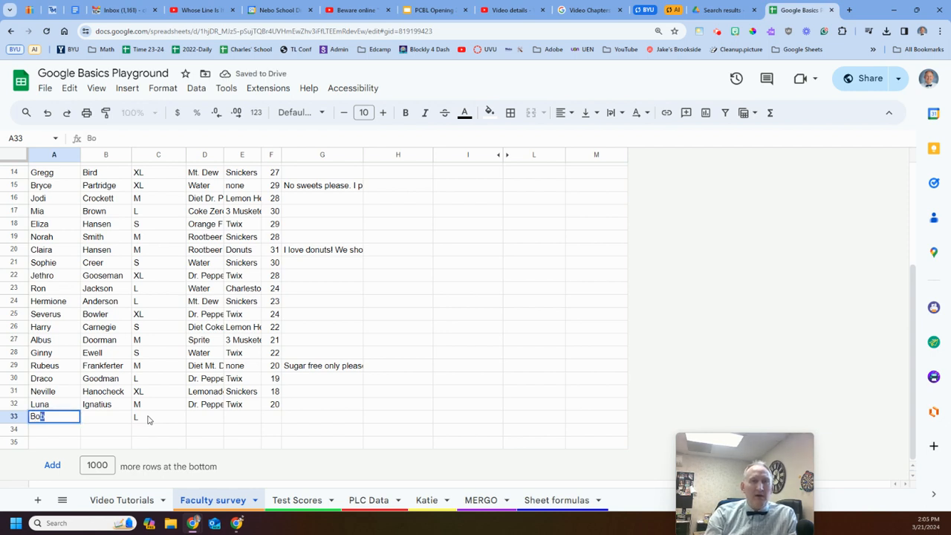
type("Marley")
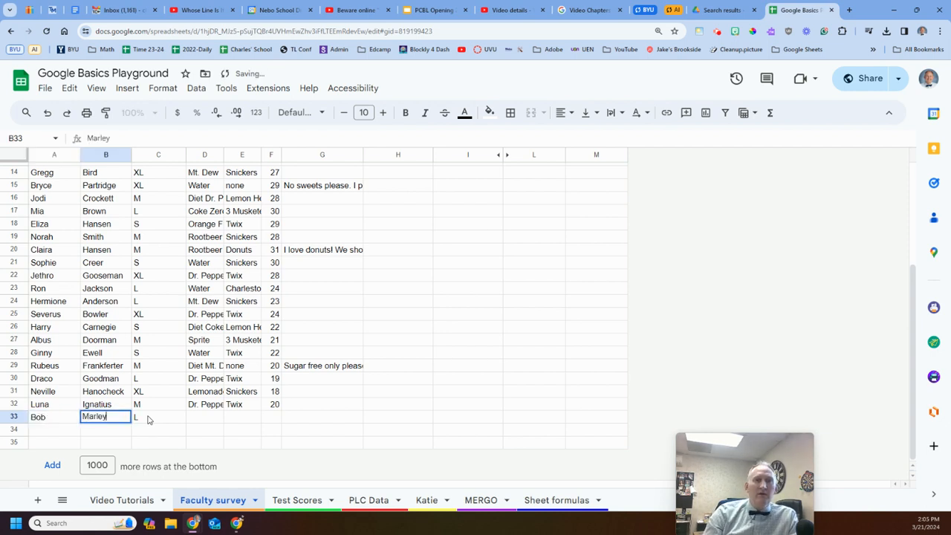
left_click(205, 416)
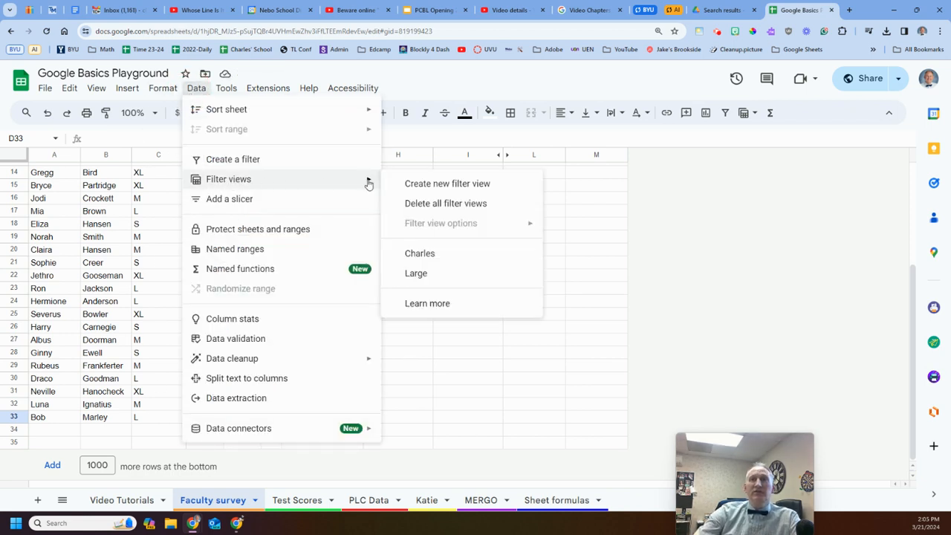
Reopen the saved Large filter view, now listing Bob Marley among the L rows.
left_click(416, 273)
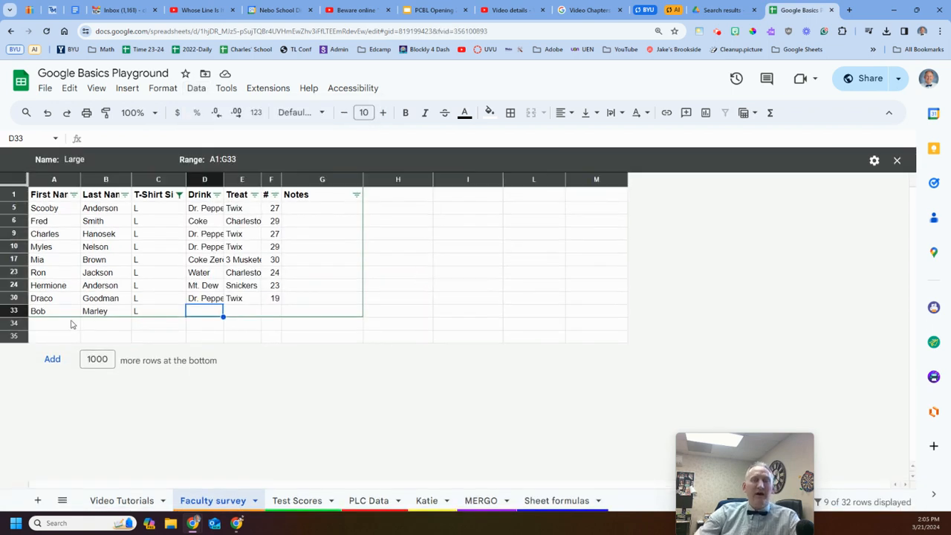
mouse_move(77, 321)
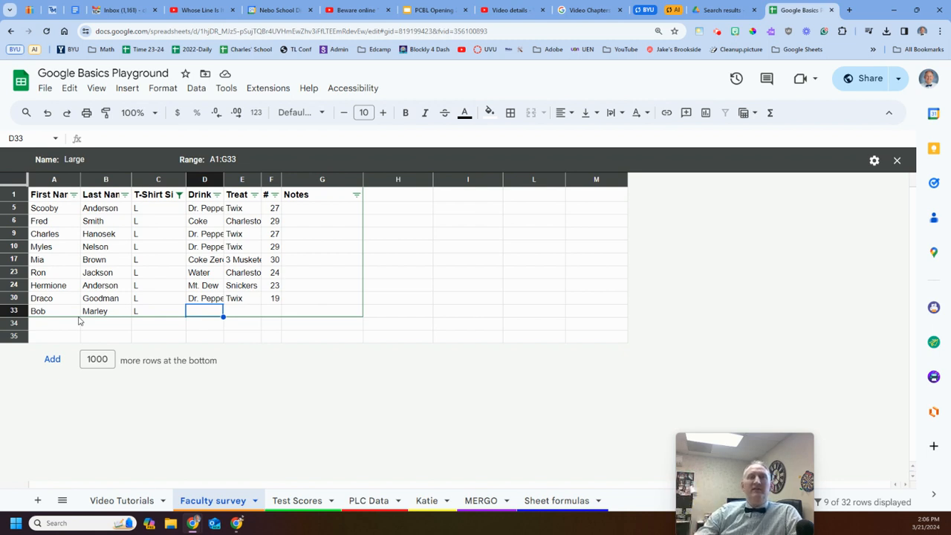
mouse_move(80, 322)
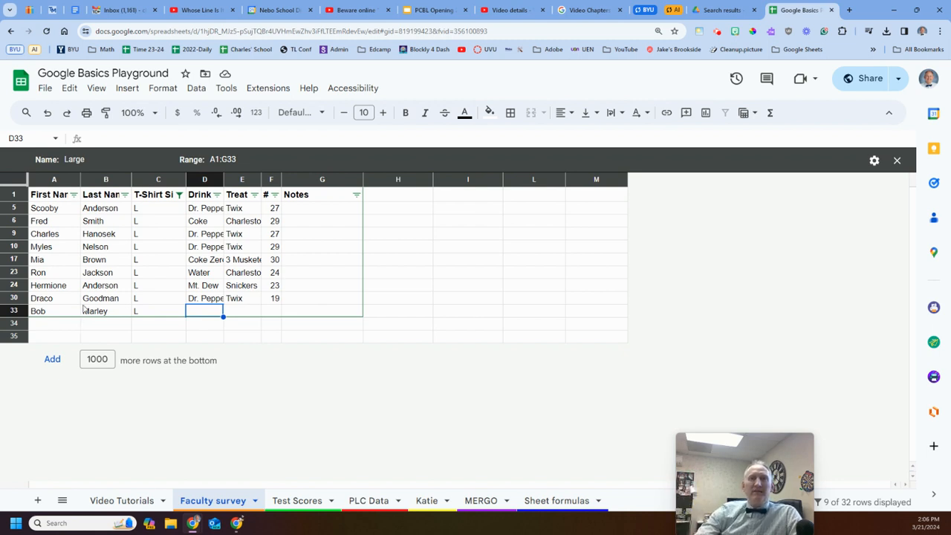